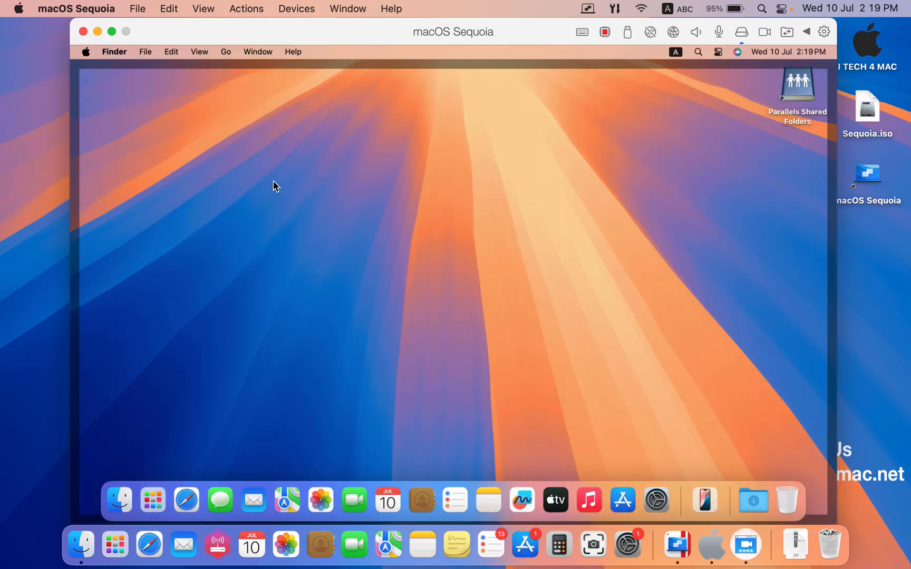
mouse_move(166, 126)
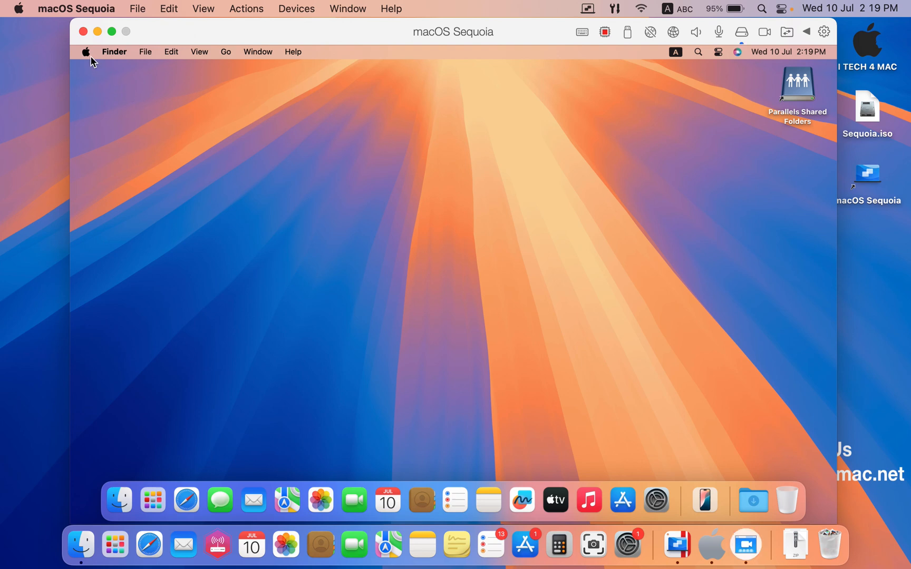
Step: Open About This Mac and reveal the macOS 15.0 Beta build number 24A5279h
click(86, 52)
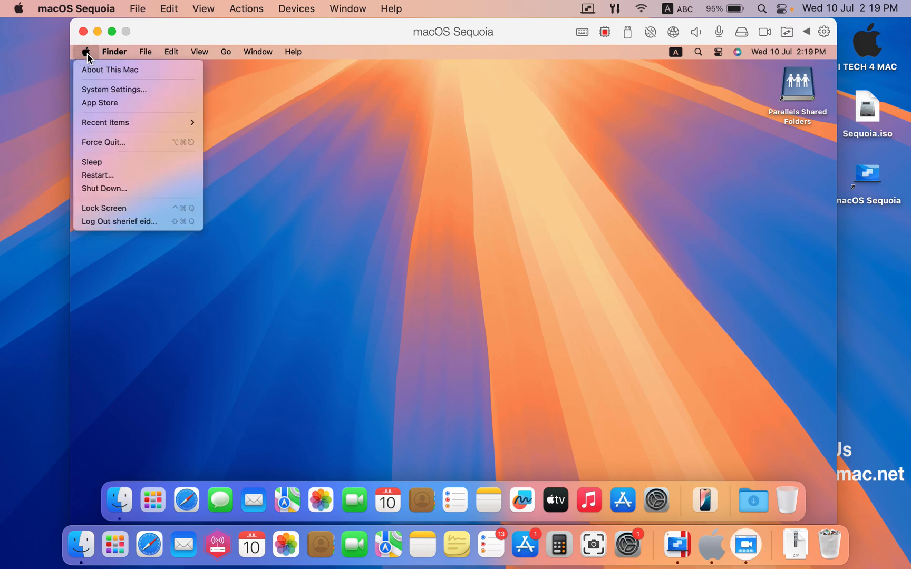
click(110, 70)
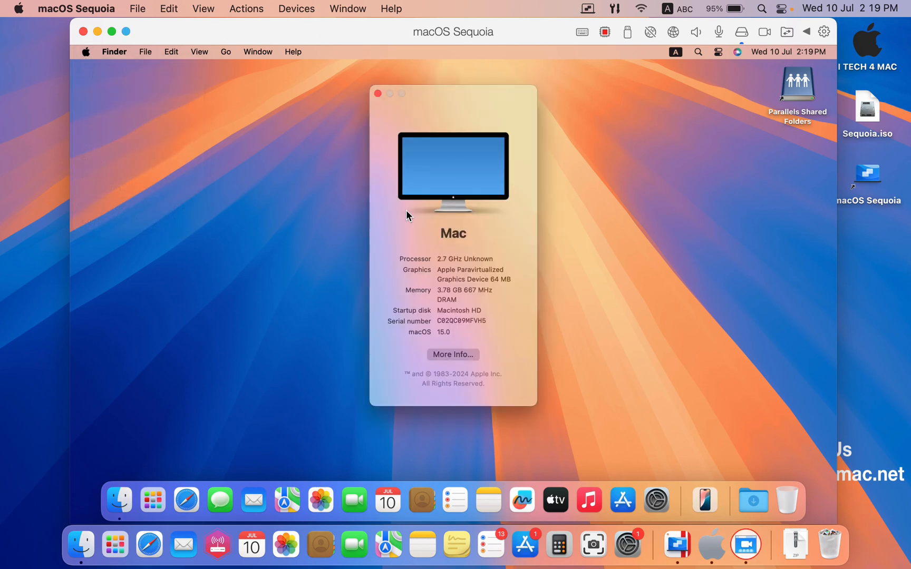
mouse_move(437, 261)
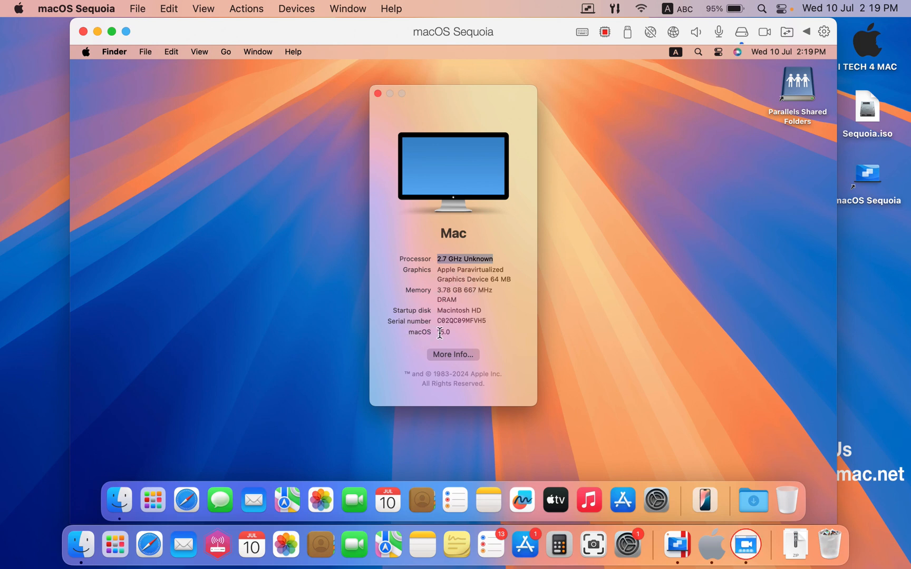
click(376, 94)
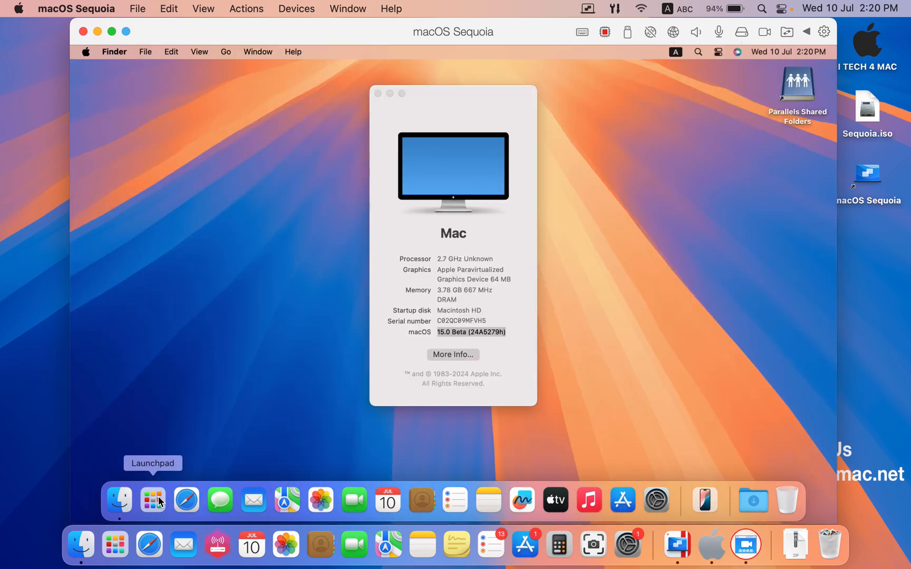
Step: Browse Launchpad, open and close Control Center, then reopen the Apple menu
click(152, 499)
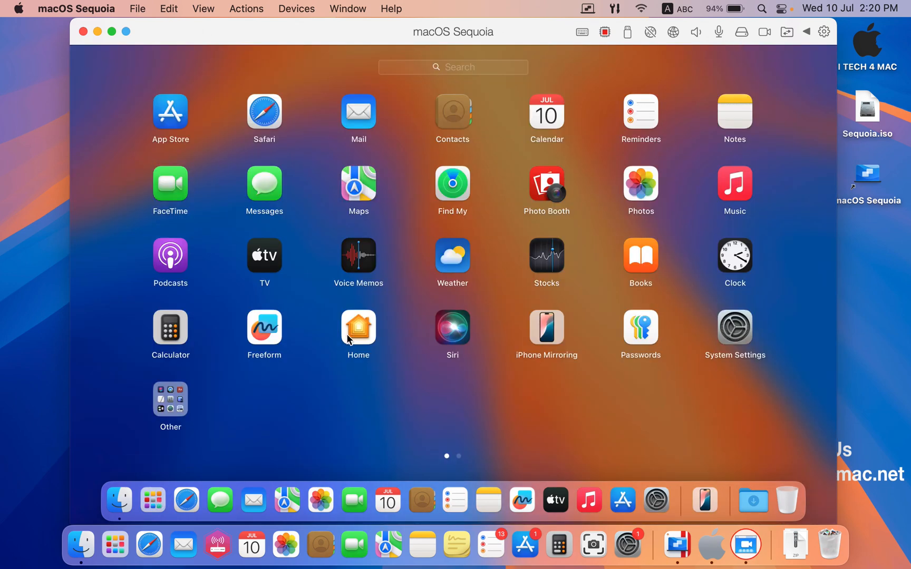
click(718, 51)
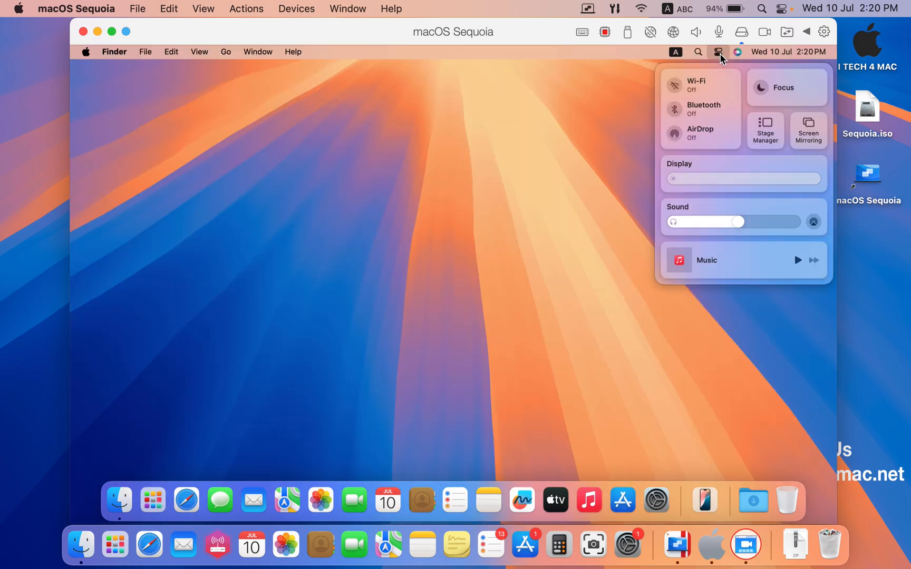
click(216, 143)
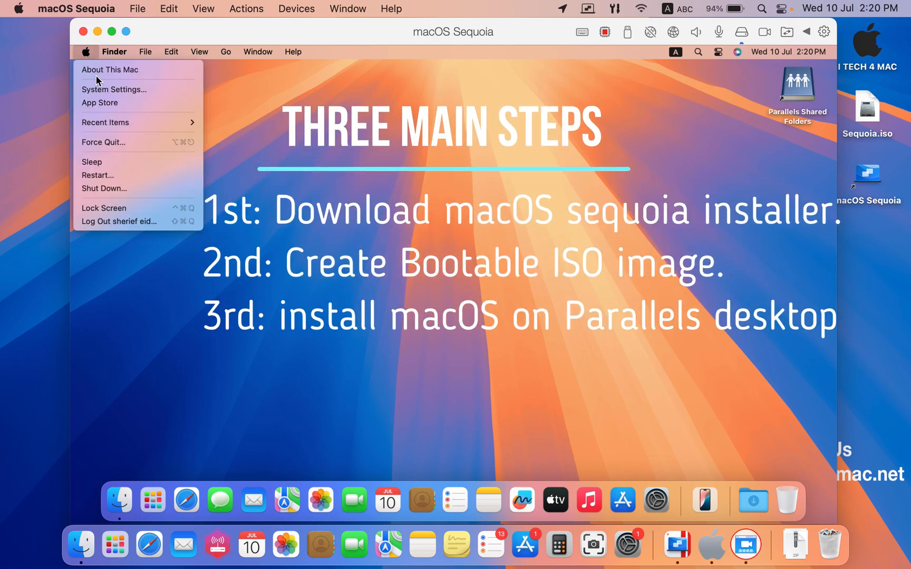
click(86, 52)
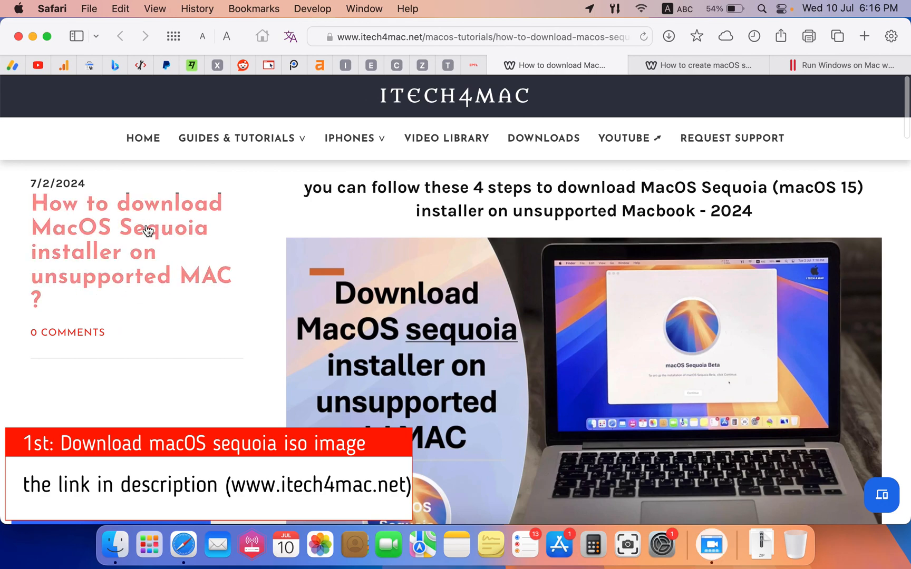
Step: Scroll through the iTech4Mac article on downloading the macOS Sequoia installer
scroll(down, 3)
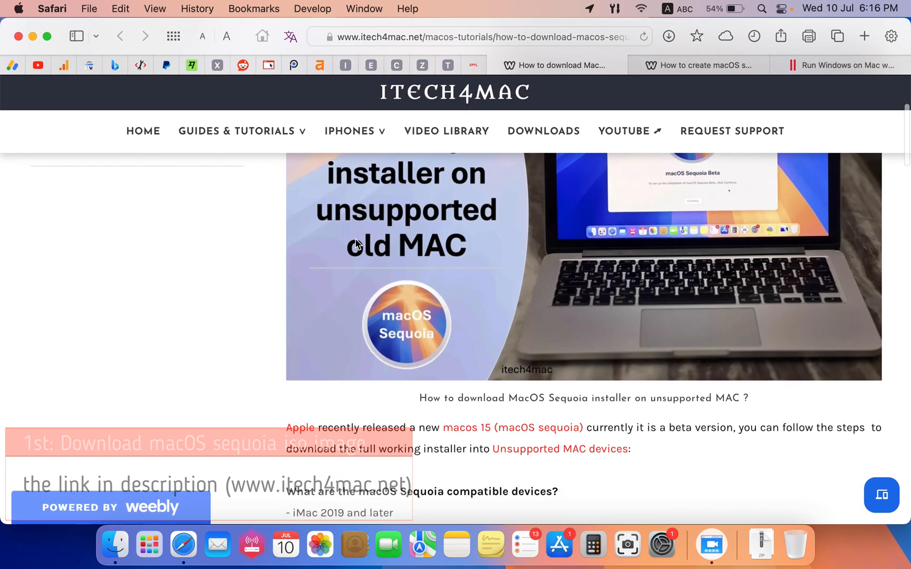
scroll(down, 3)
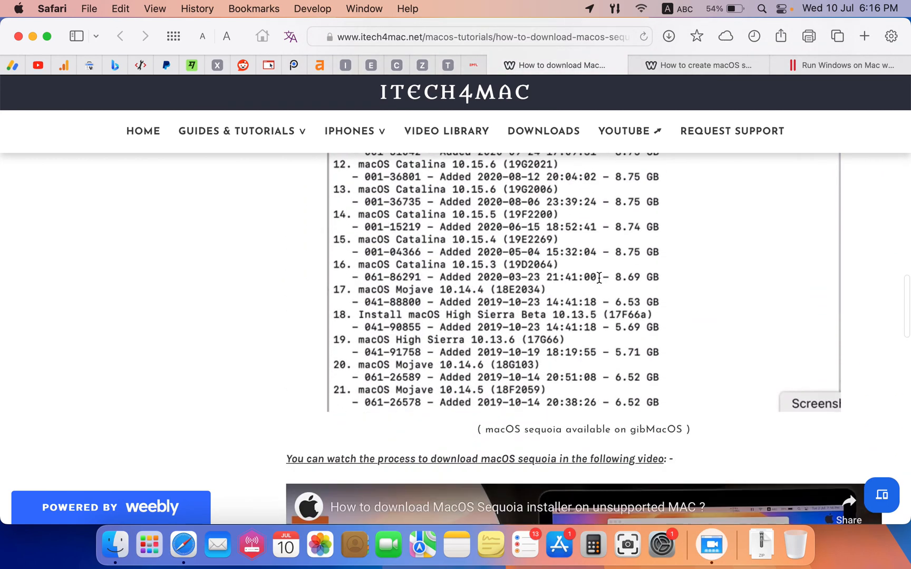
scroll(down, 3)
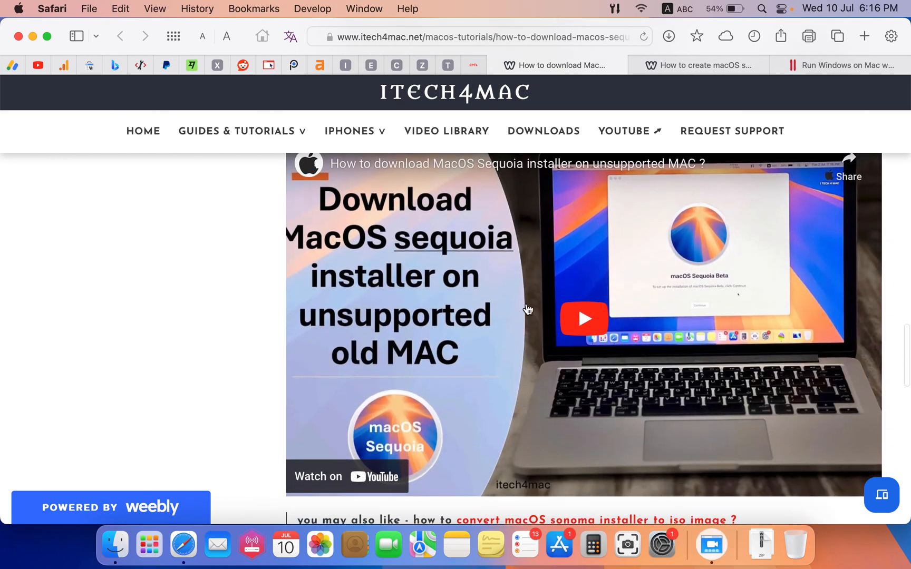
scroll(down, 3)
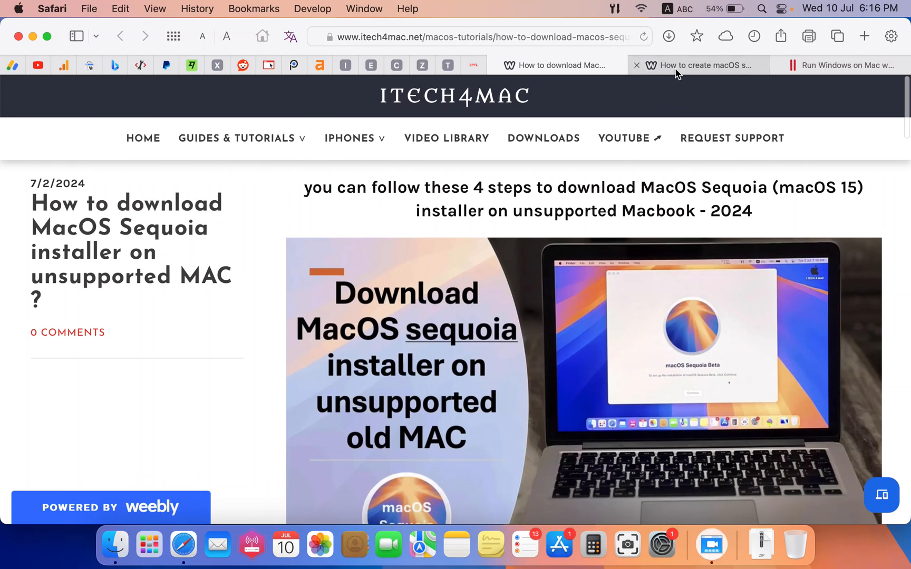
Step: Switch to the bootable ISO guide tab and scroll through its commands
click(697, 65)
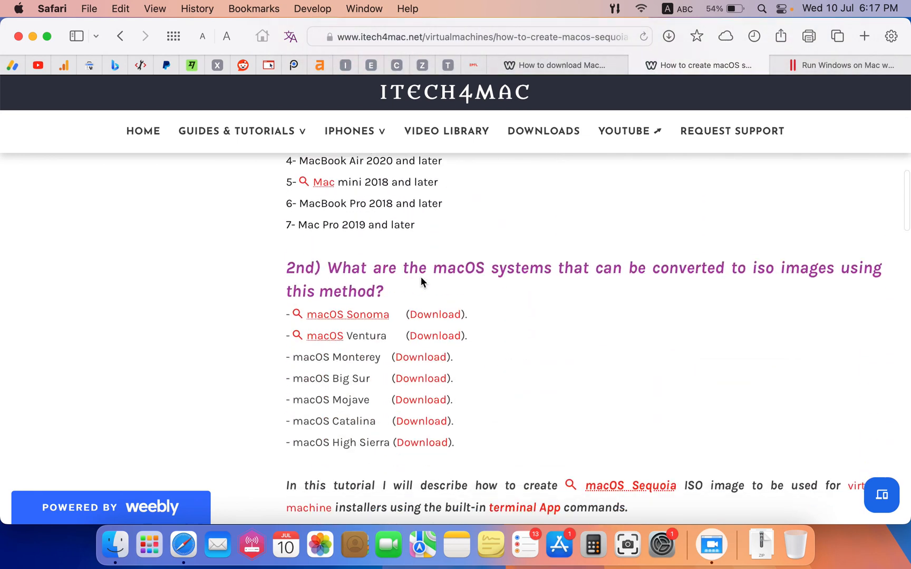
scroll(down, 3)
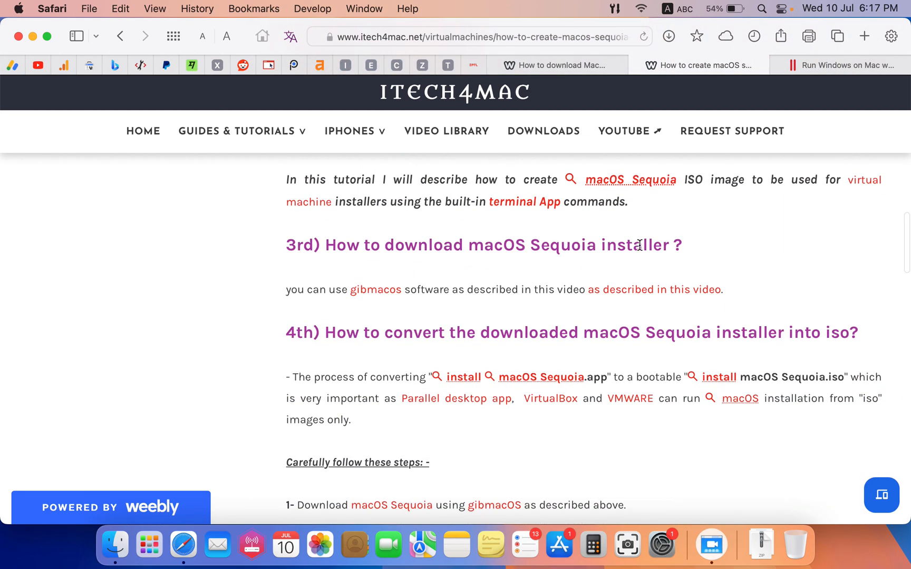
scroll(down, 3)
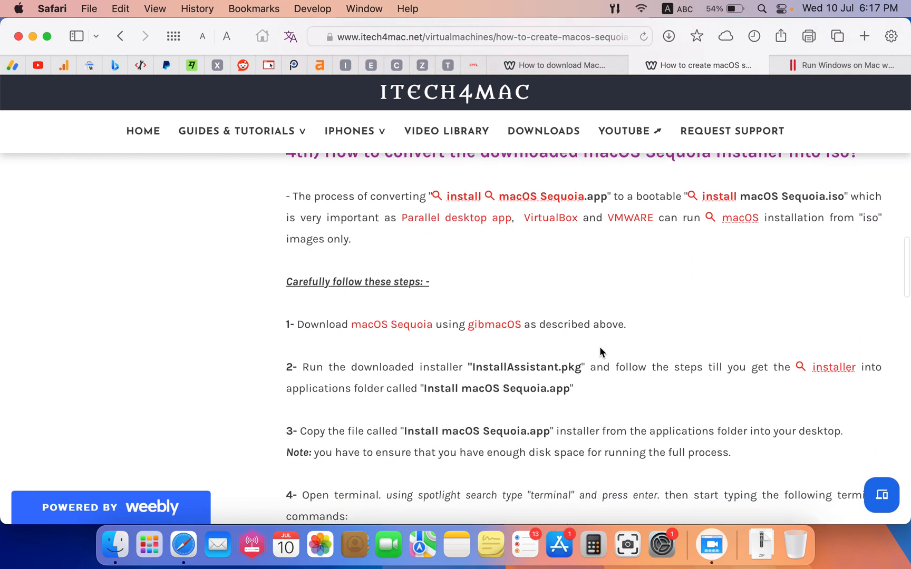
scroll(down, 3)
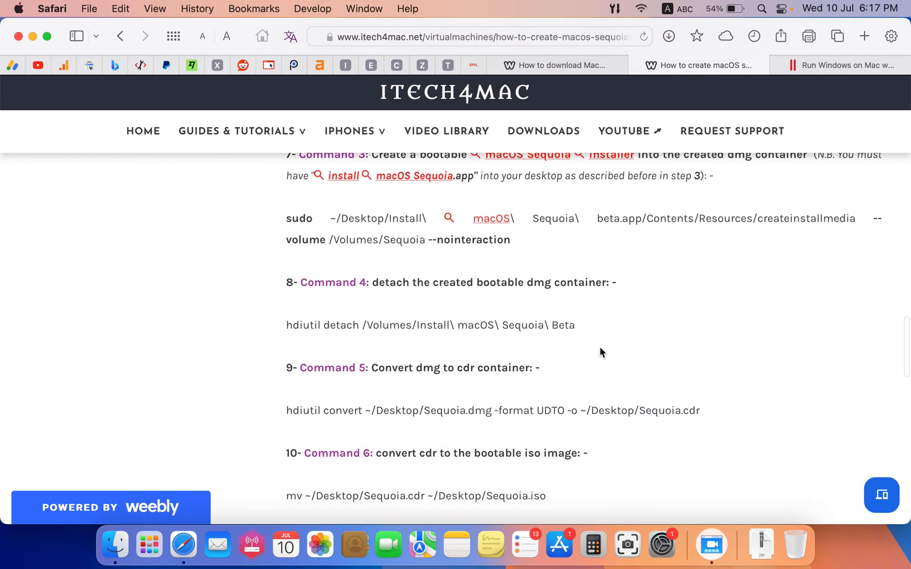
scroll(down, 3)
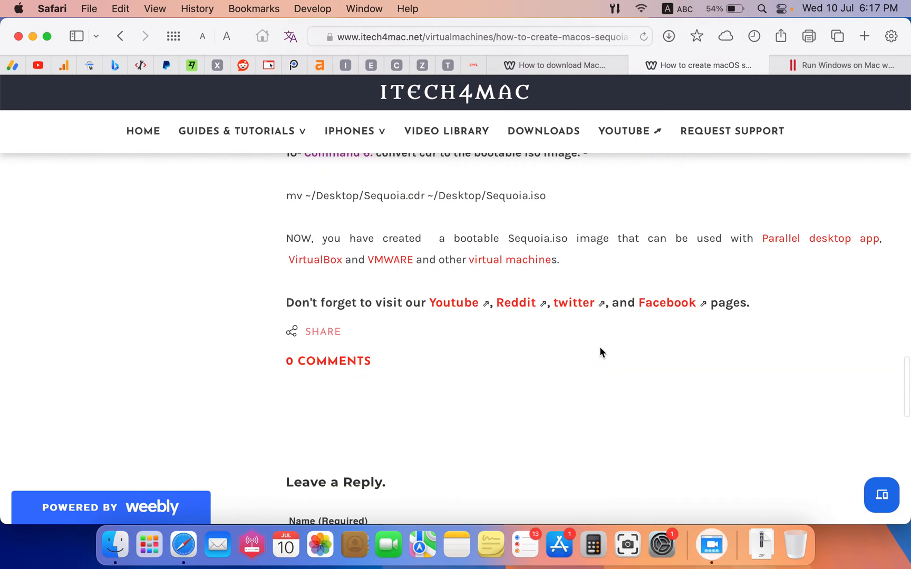
scroll(up, 3)
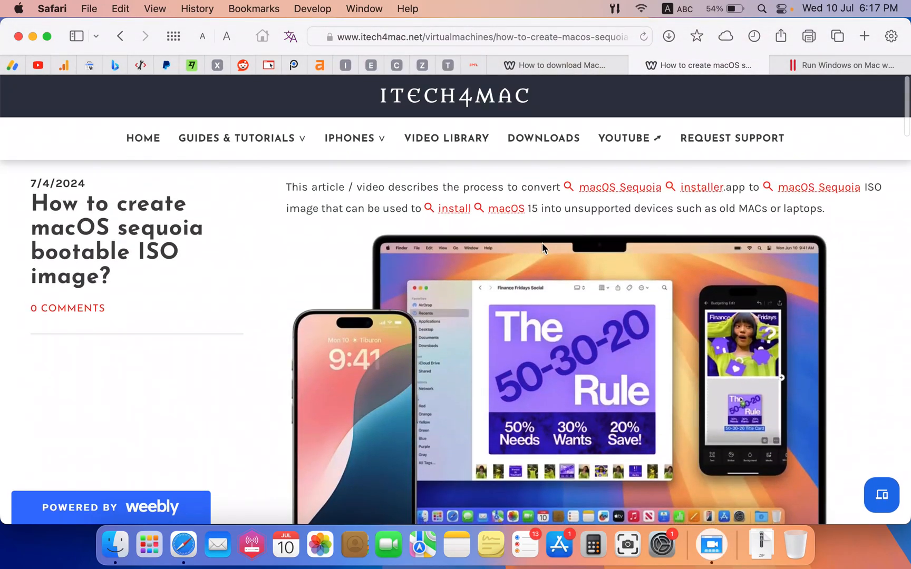
mouse_move(758, 179)
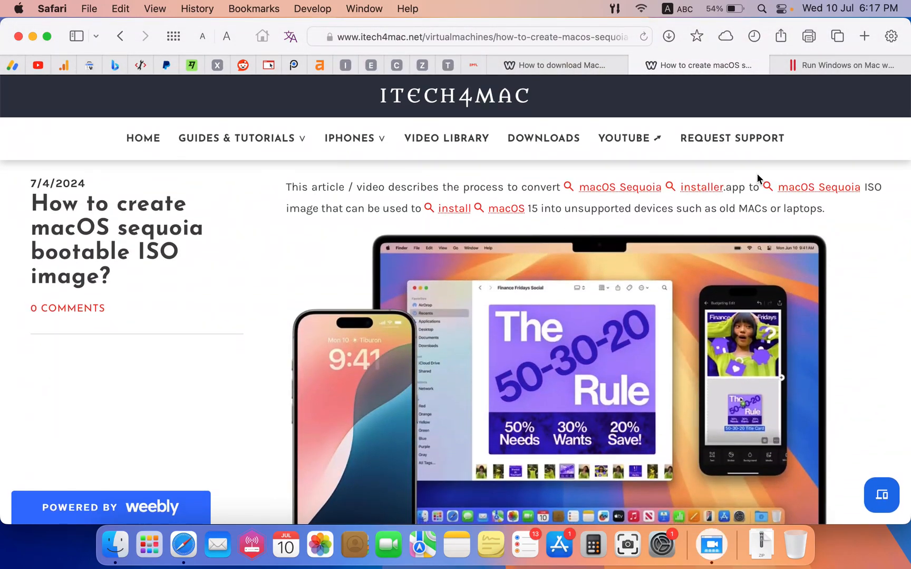
Step: View the Parallels Desktop 19 for Mac product page, then minimize Safari
click(843, 65)
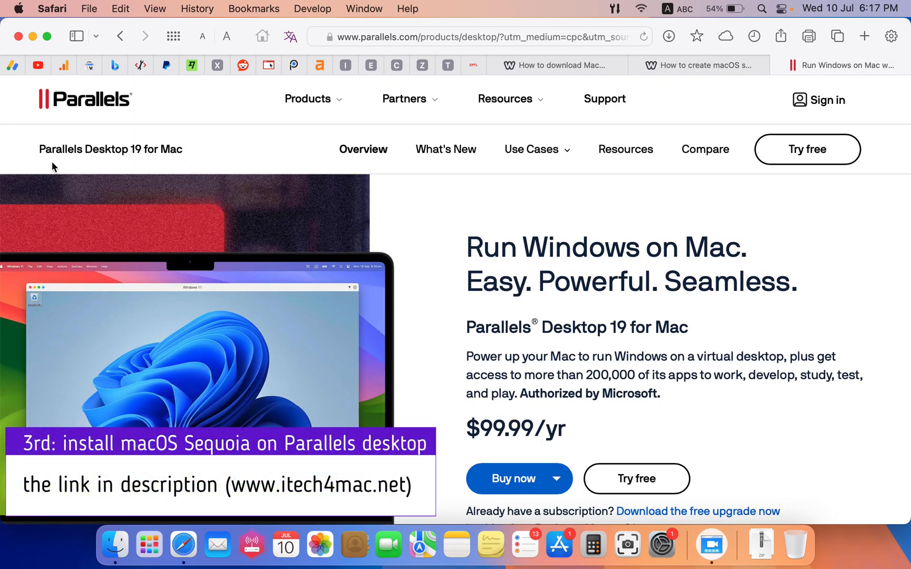
double_click(111, 149)
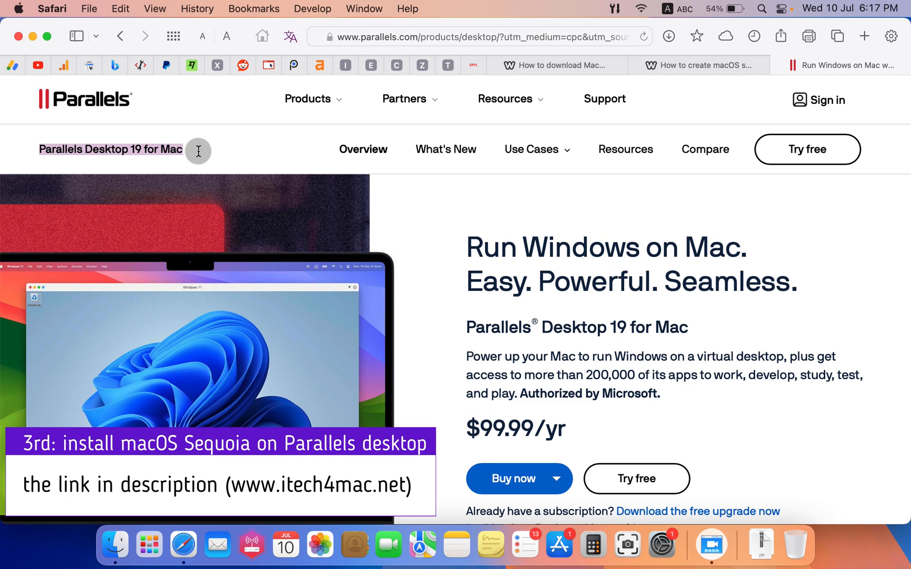
scroll(down, 3)
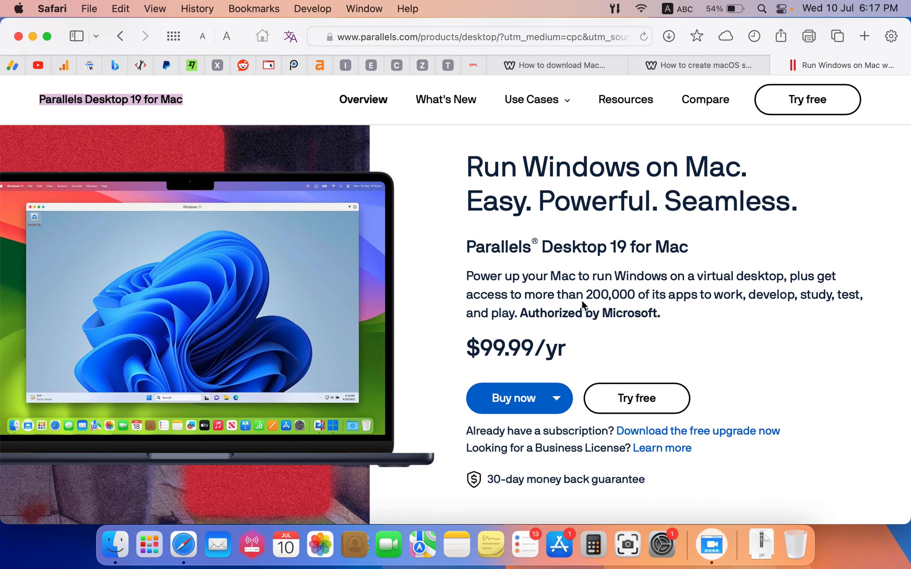
mouse_move(690, 258)
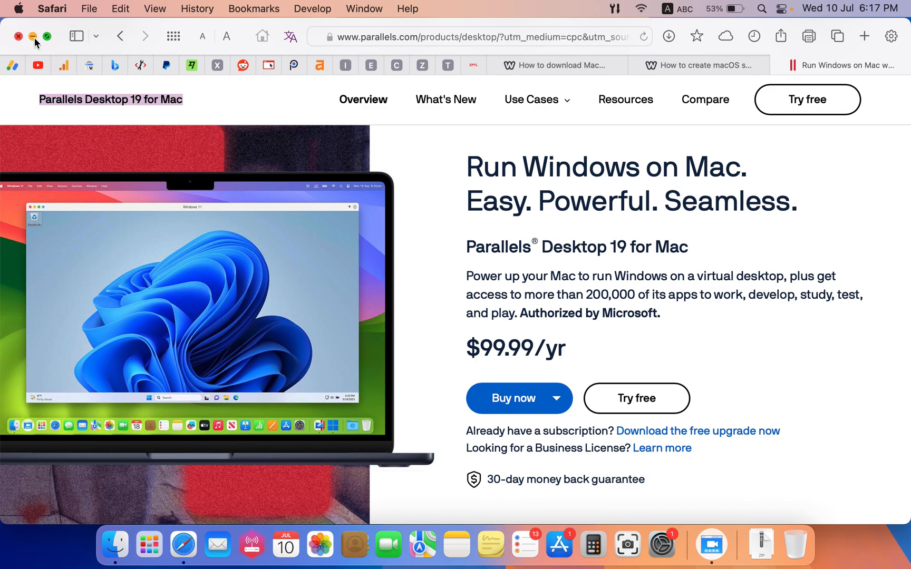
click(17, 35)
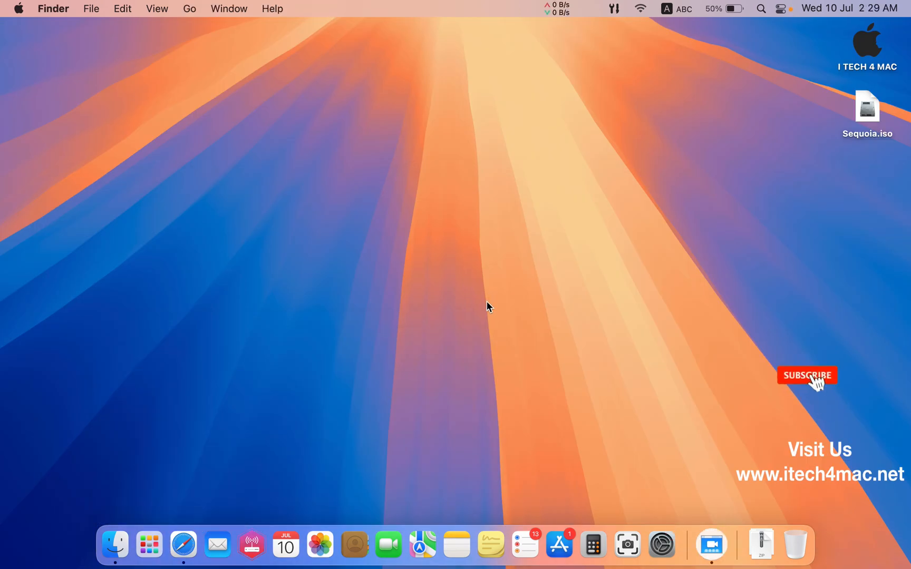
Step: Launch Parallels Desktop and choose File > New for a new virtual machine
click(132, 545)
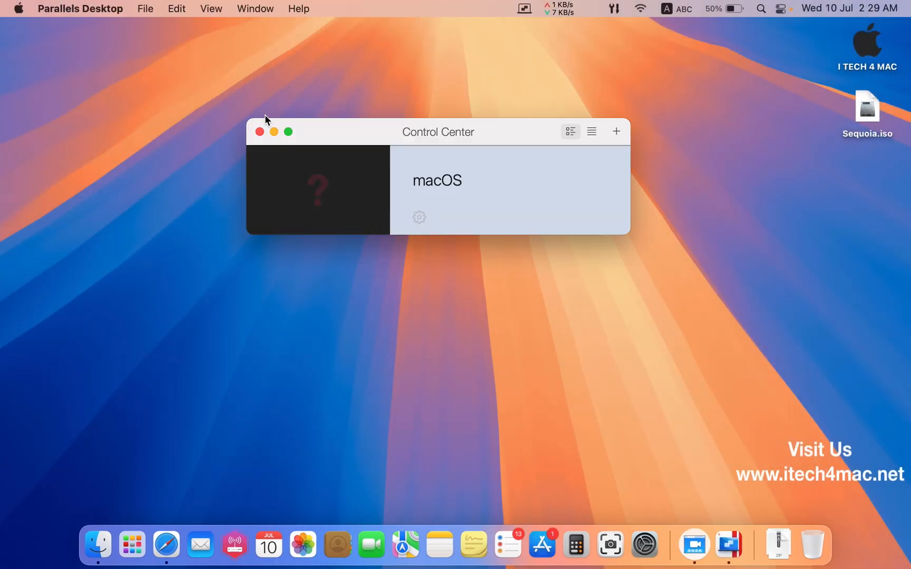
click(146, 9)
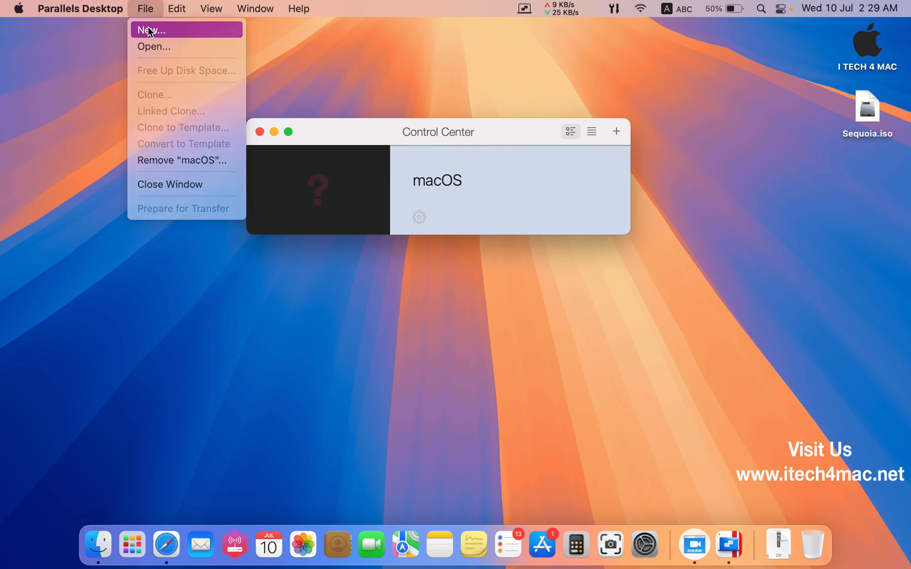
click(151, 30)
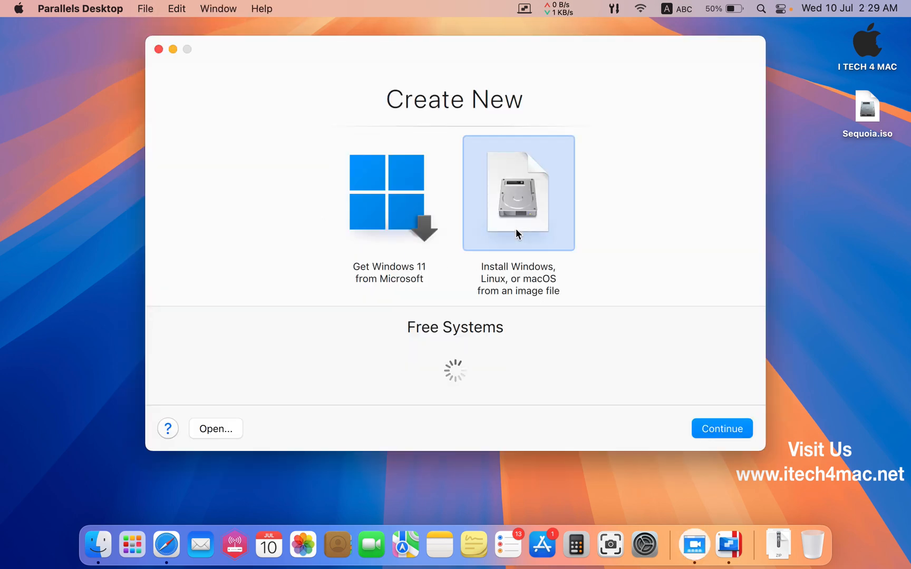
Step: Choose to install from an image file, dragging in Sequoia.iso as the source
click(721, 429)
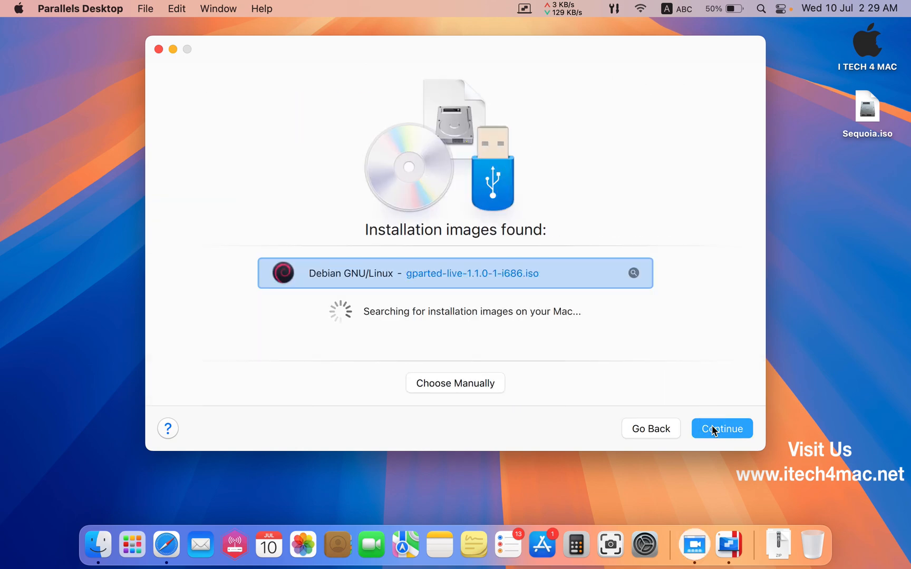
mouse_move(454, 383)
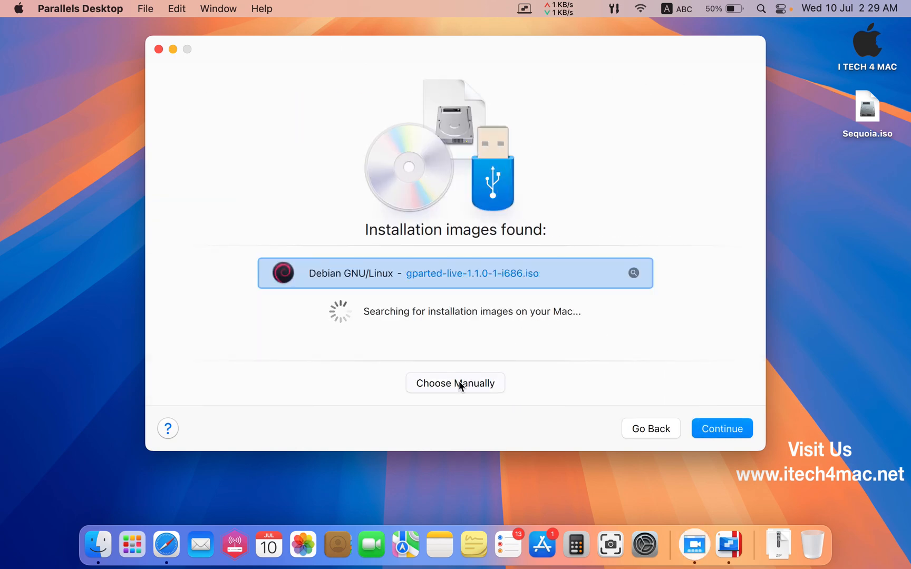
click(455, 383)
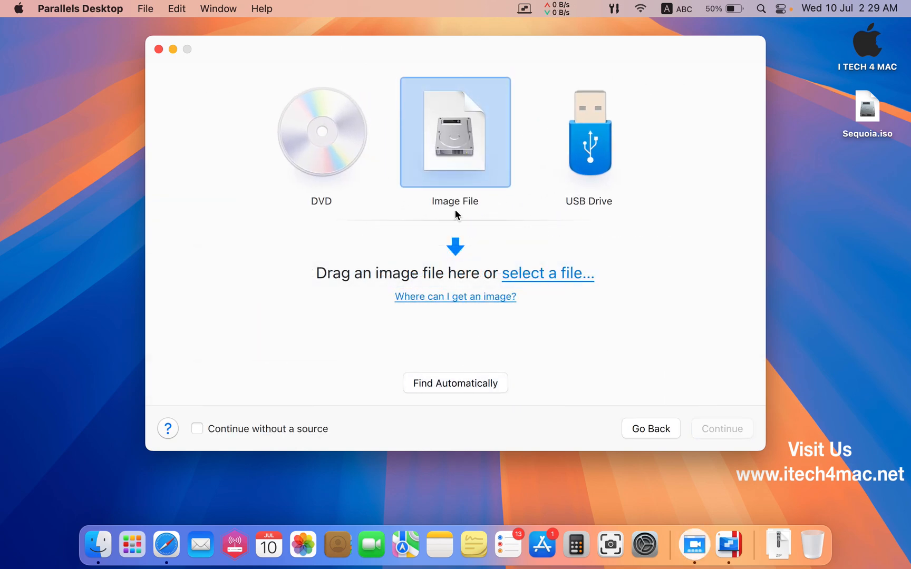
click(867, 110)
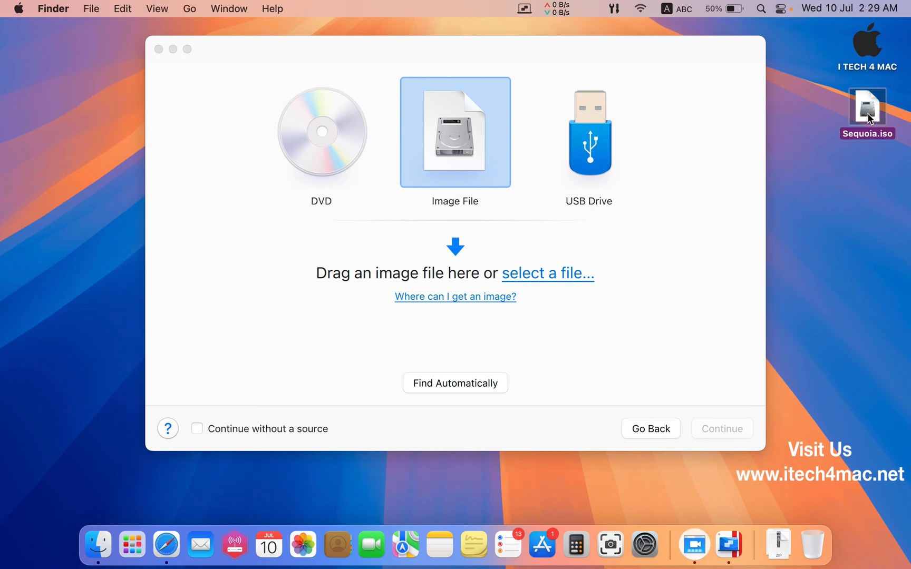
drag(868, 109, 471, 192)
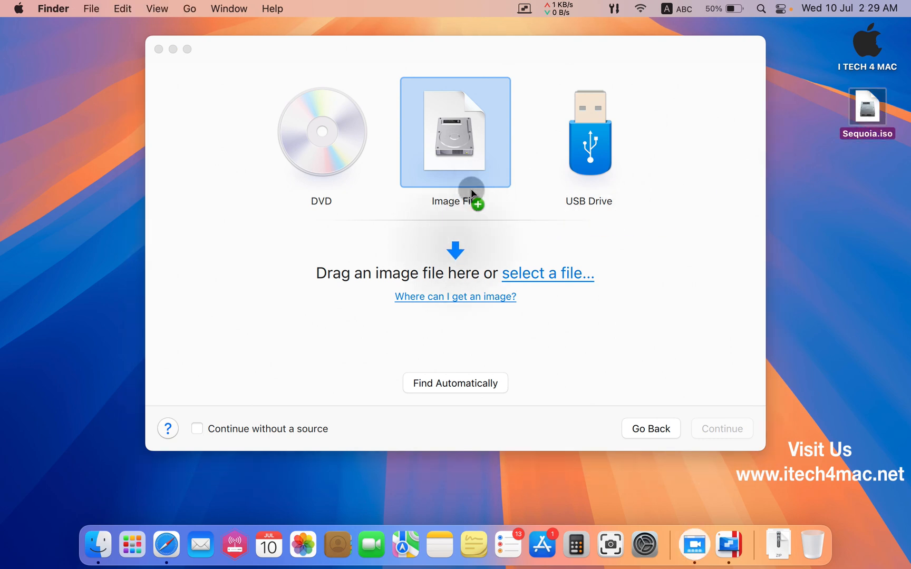
drag(866, 104, 455, 132)
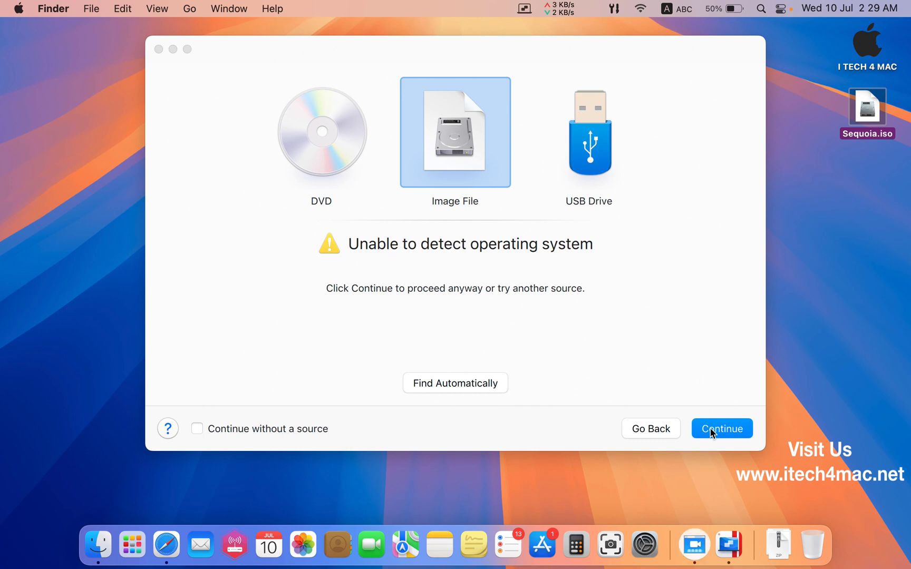
Step: Continue past the undetected system and set the operating system to macOS
click(722, 428)
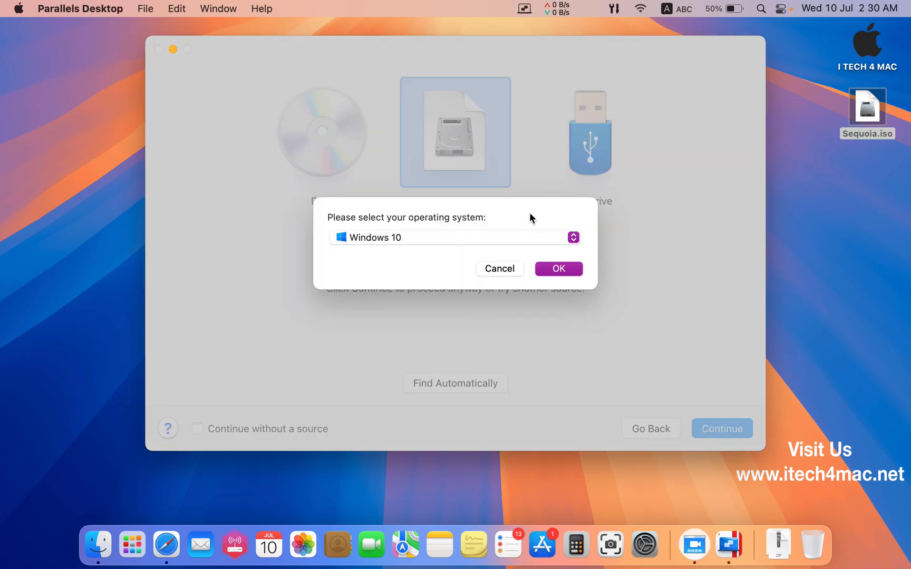
click(455, 237)
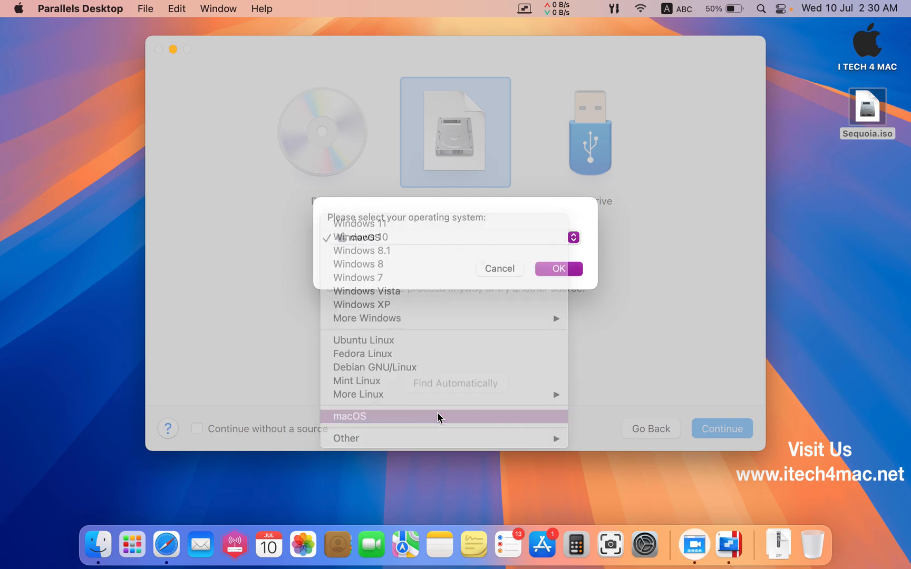
click(557, 268)
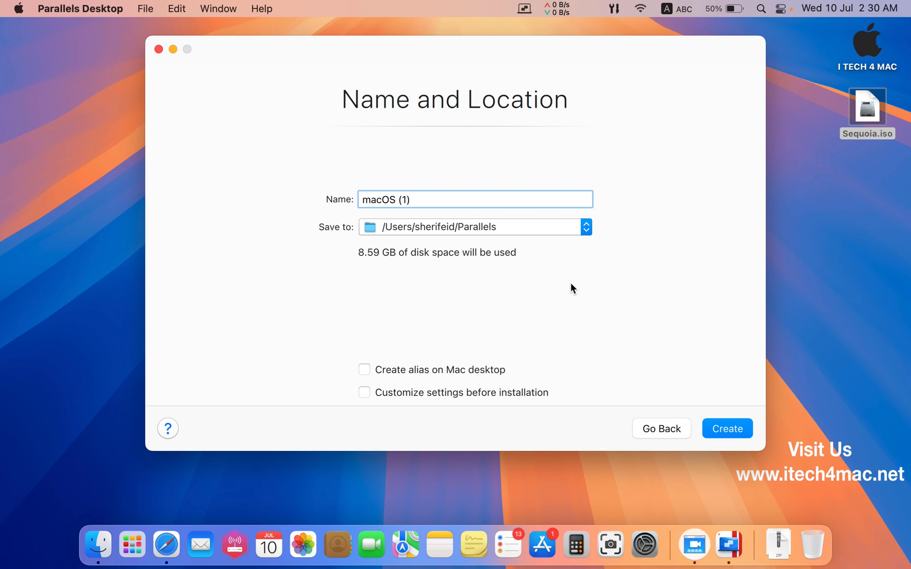
Step: Name the VM 'macOS Sequoia', enable desktop alias and pre-install customization, then create it
key(Backspace)
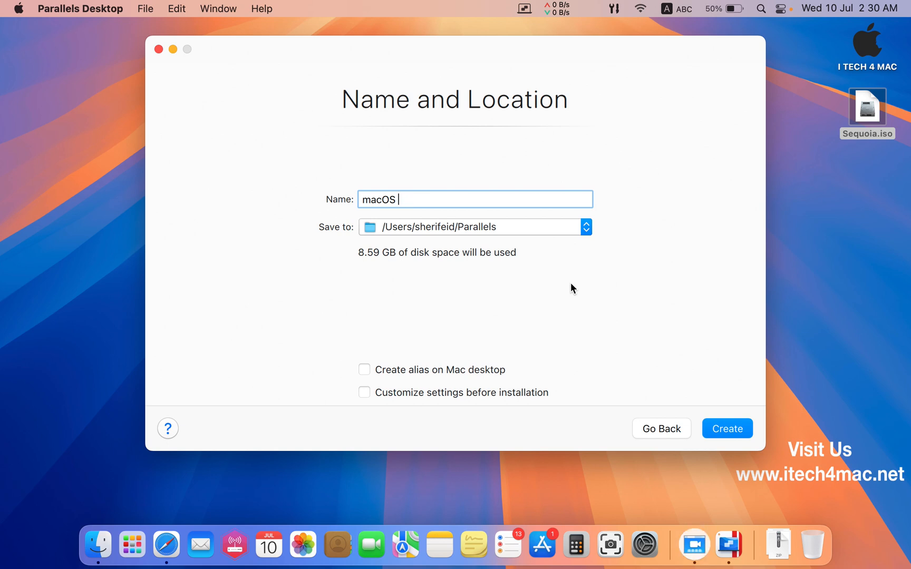
text(Sequo)
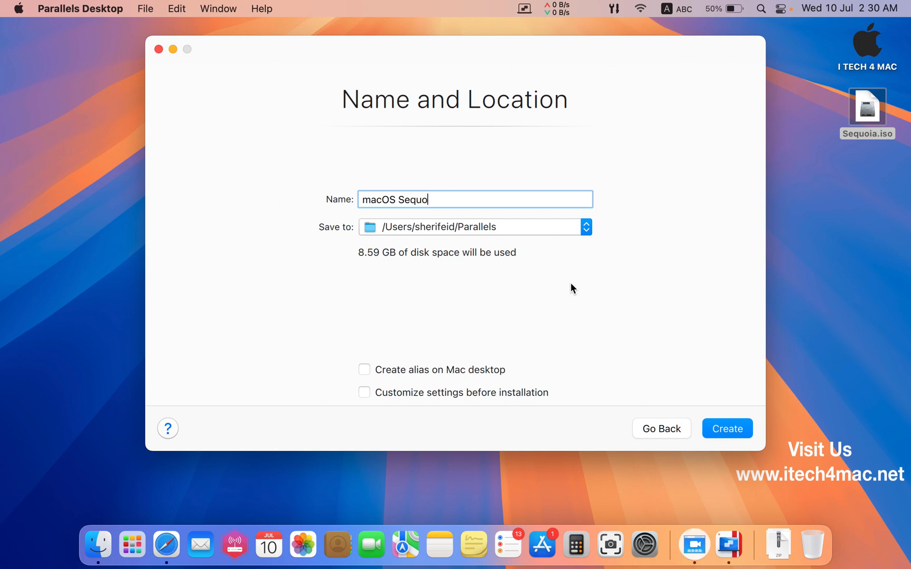
text(ia)
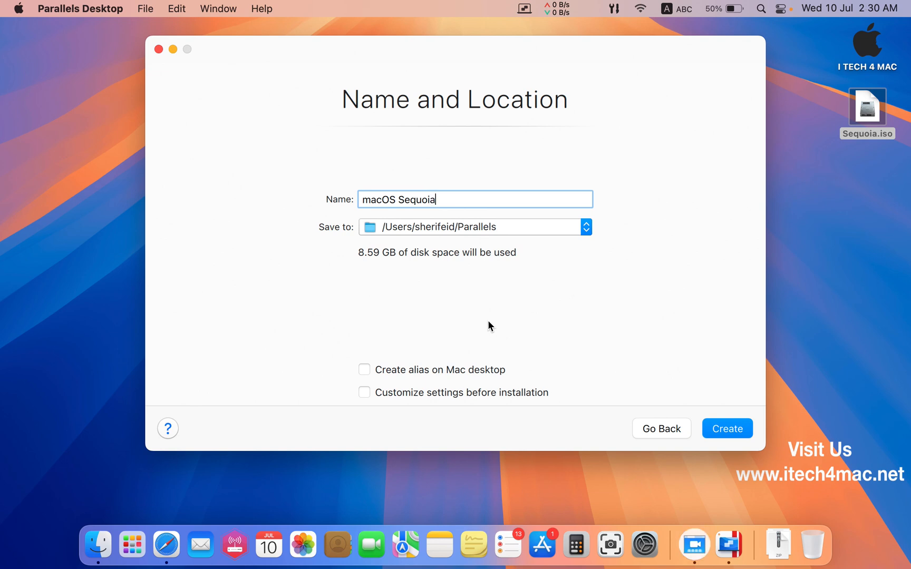
click(365, 369)
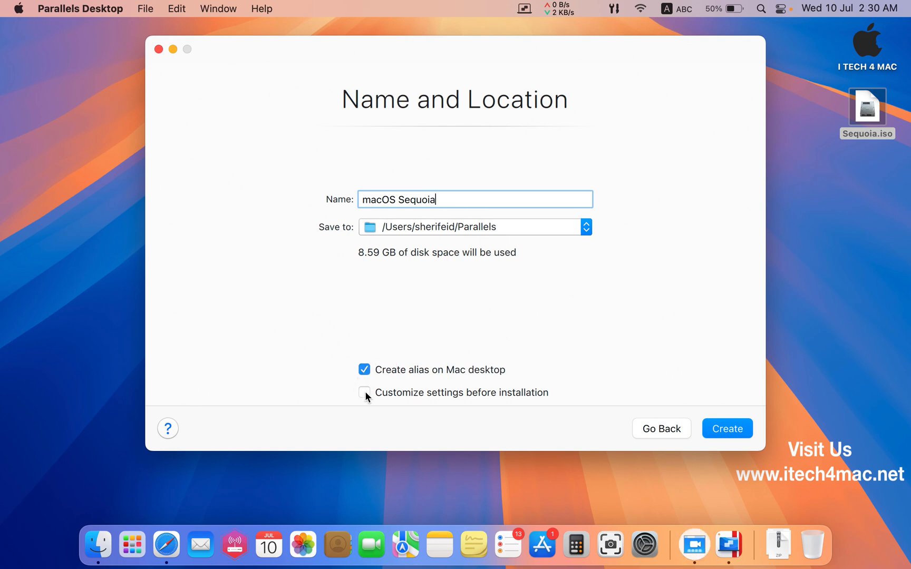
click(364, 392)
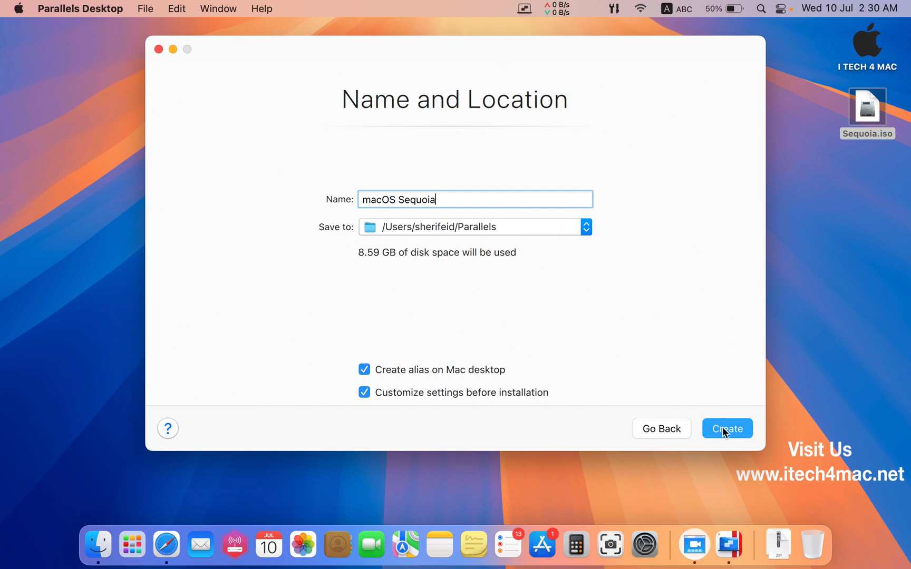
click(727, 429)
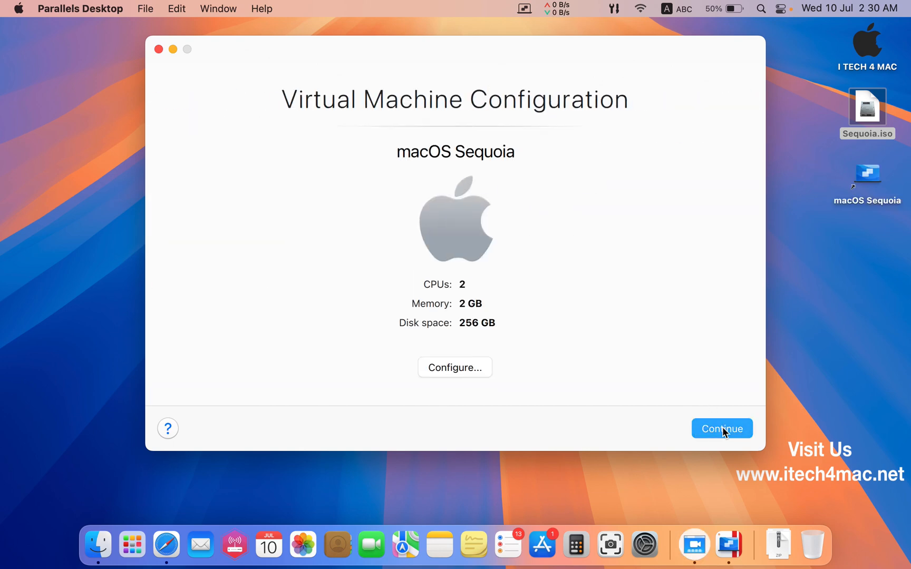
Step: Open the configuration's Hardware settings and set memory to about 3.45 GB
click(455, 367)
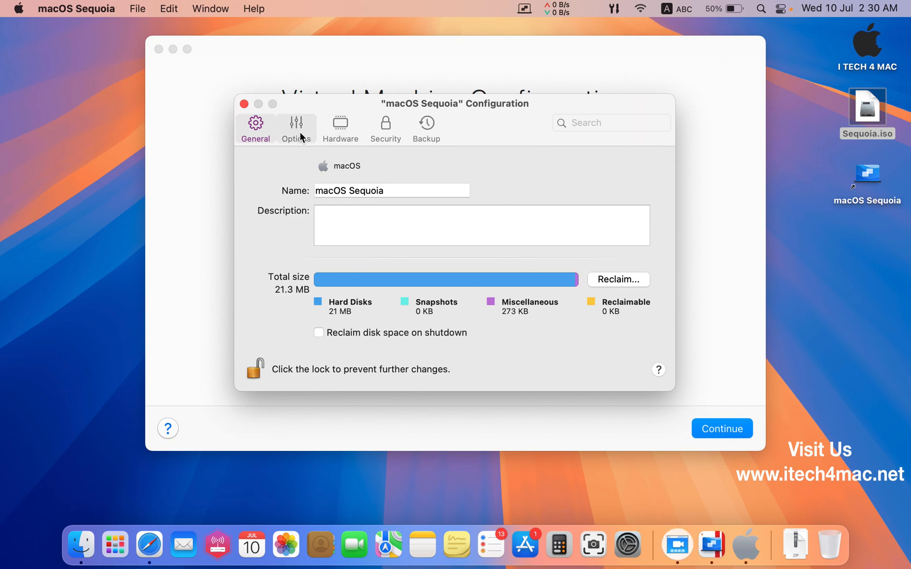
click(296, 127)
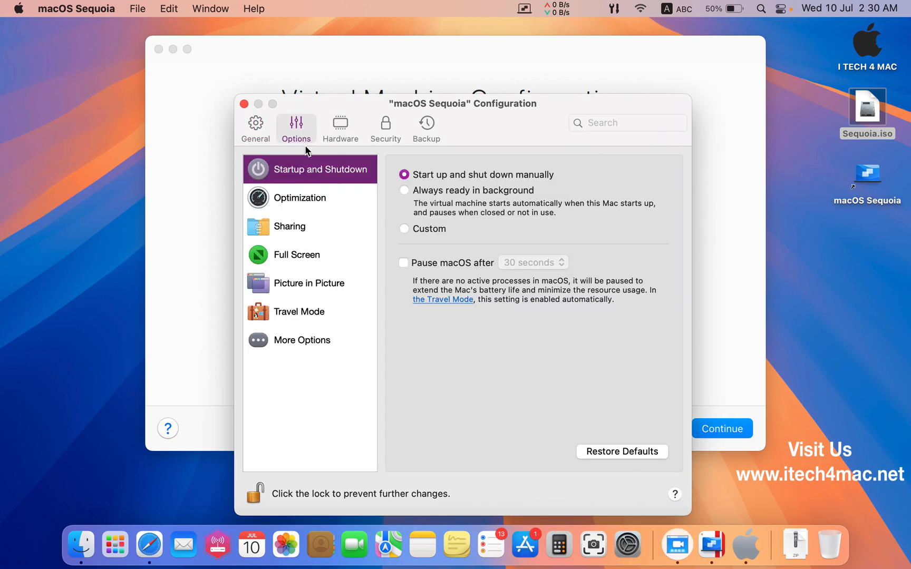
click(340, 128)
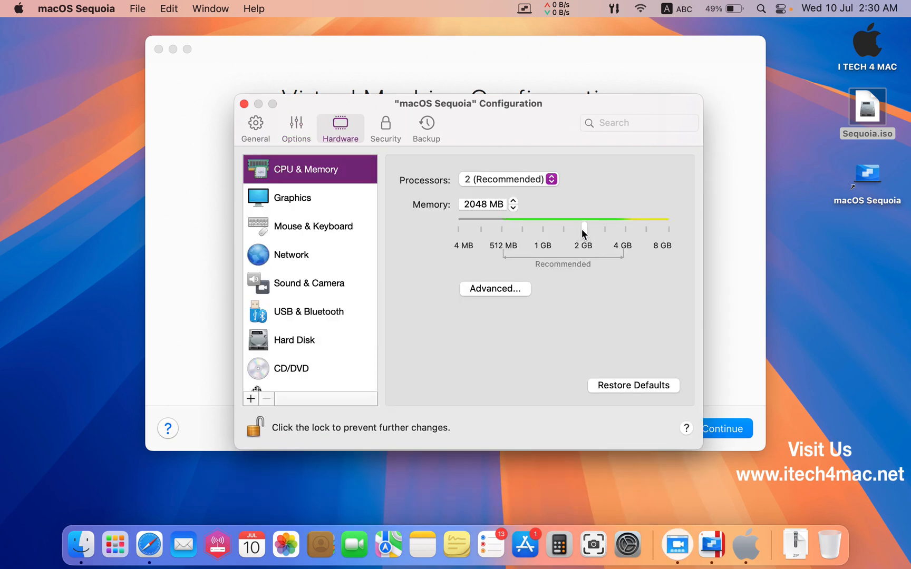
drag(585, 227, 613, 228)
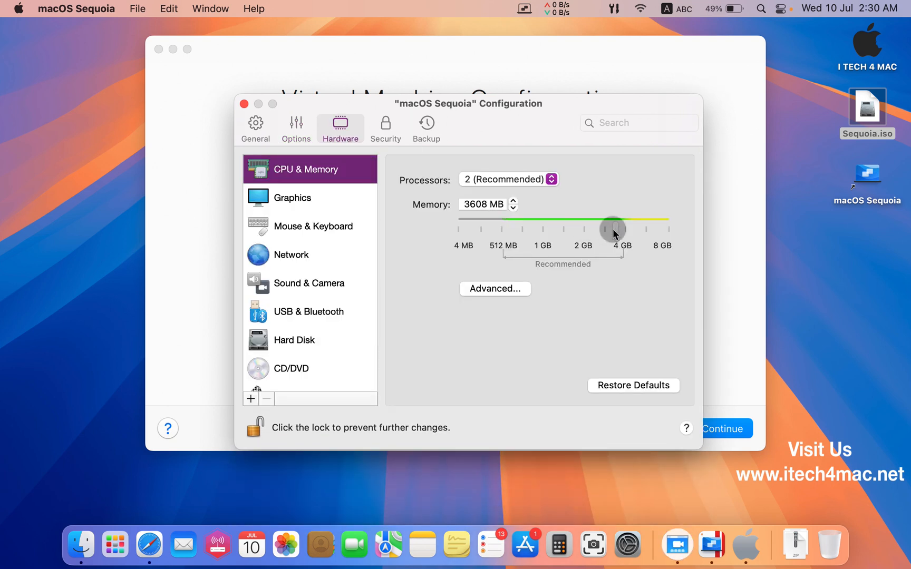
drag(614, 227, 610, 228)
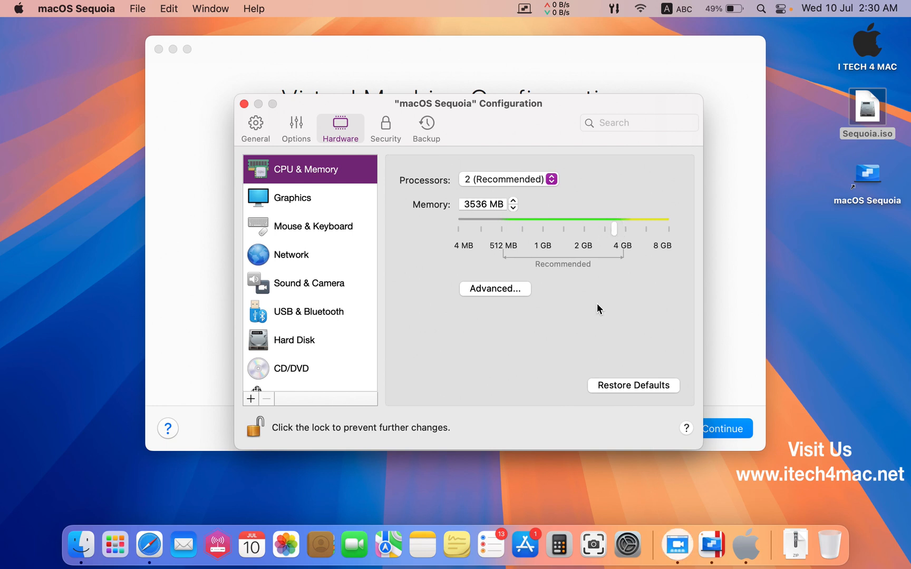
Step: Review graphics, network, sound, USB (keeping USB 3.1) and CD/DVD, then close settings
click(292, 197)
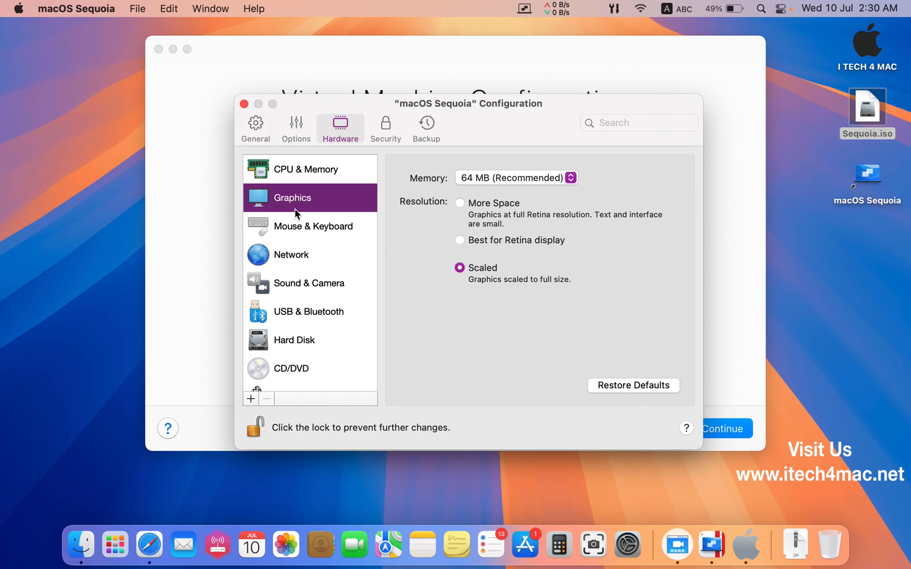
click(291, 255)
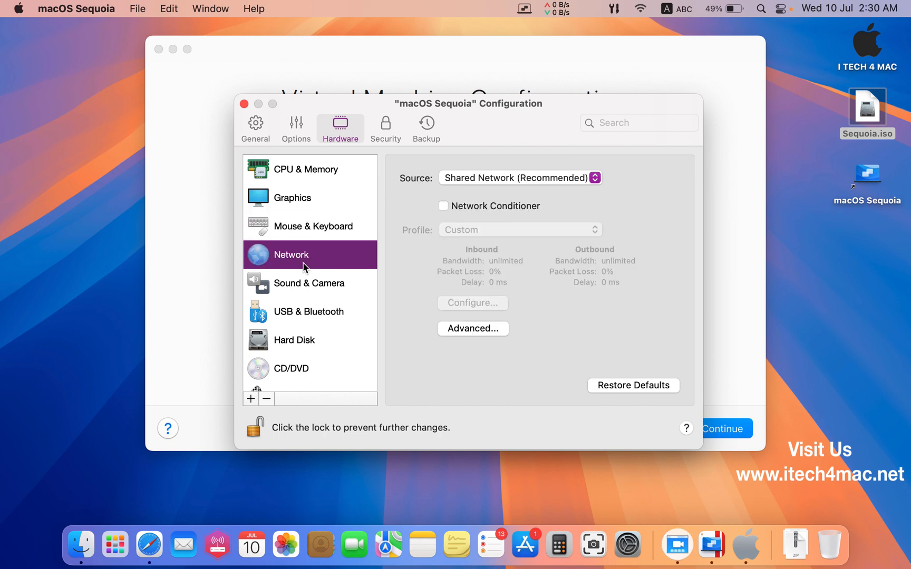
click(309, 283)
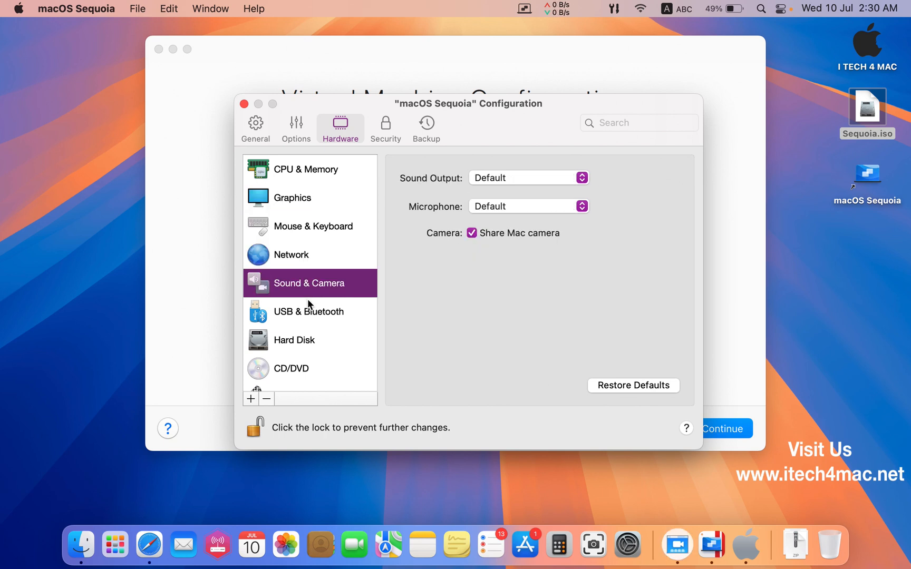
click(309, 312)
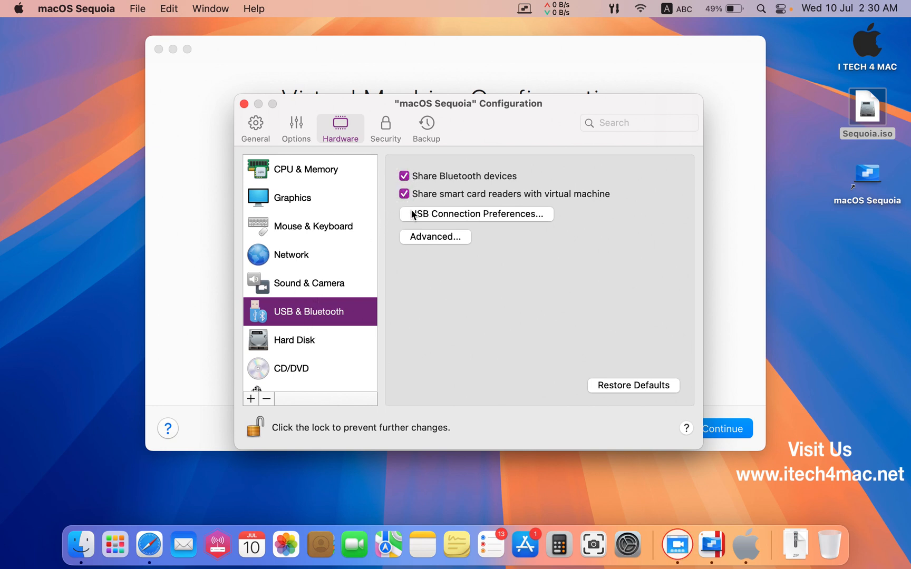
click(475, 214)
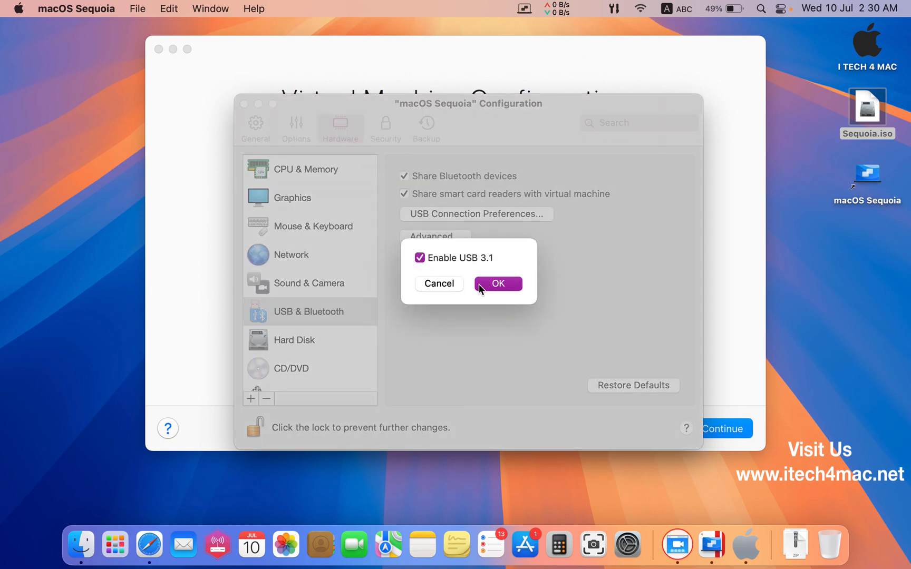
click(497, 284)
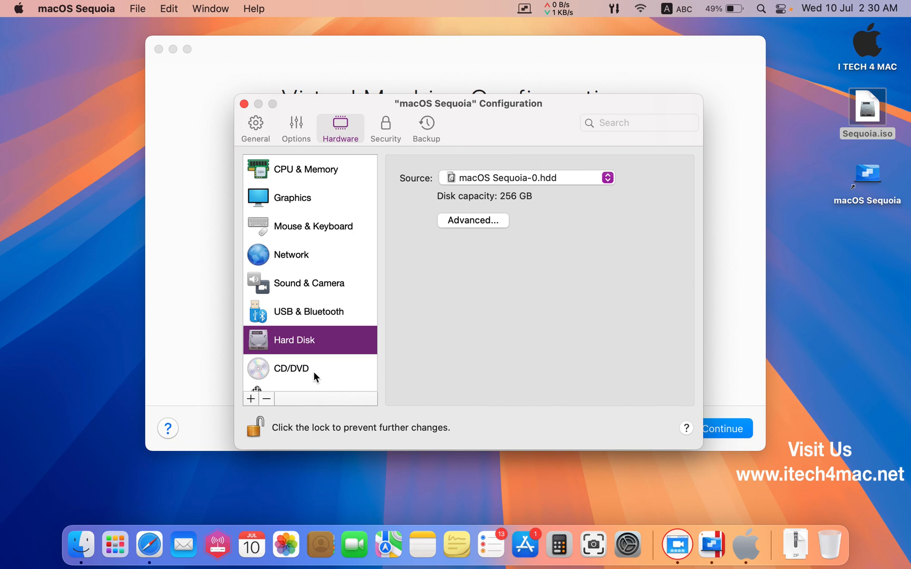
click(291, 368)
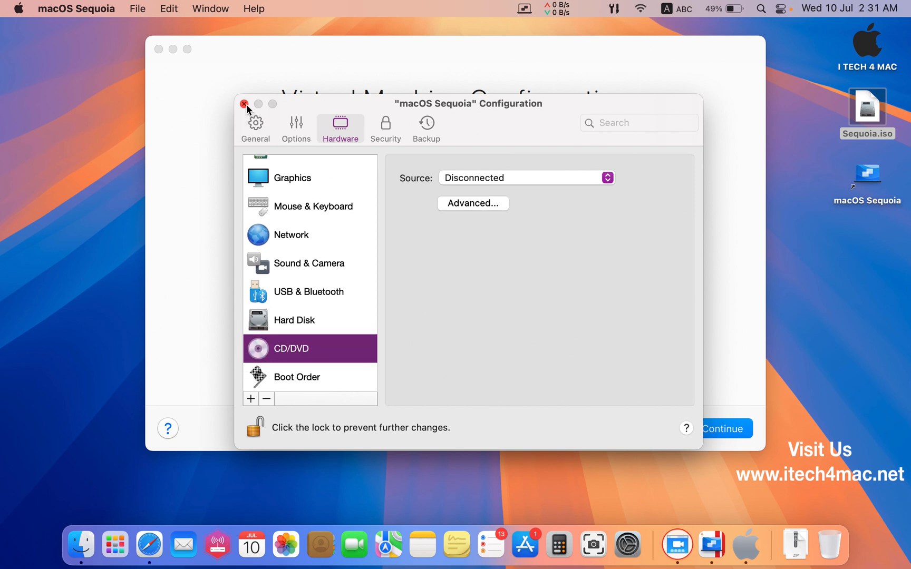
click(244, 103)
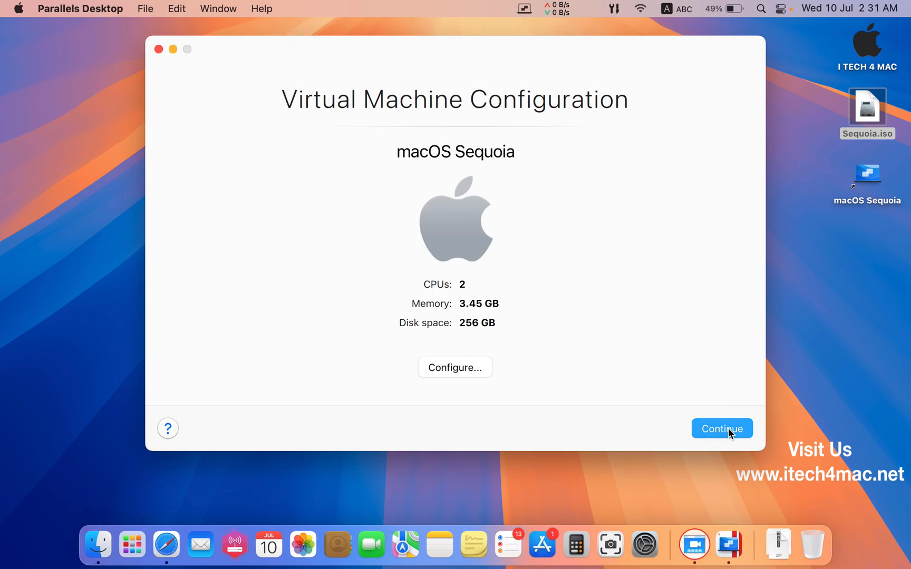
Step: Start the VM, confirm English, and choose to install macOS Sequoia Beta
click(722, 428)
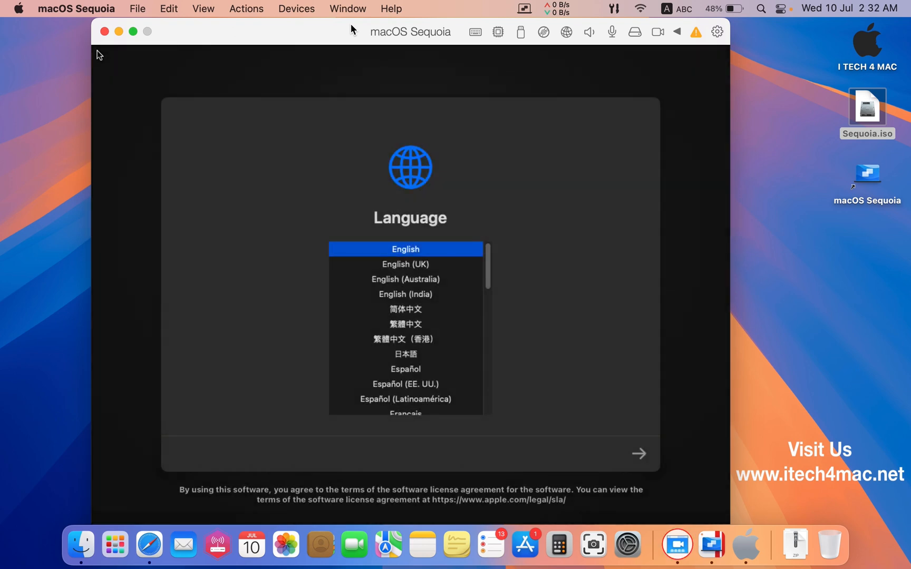
mouse_move(414, 263)
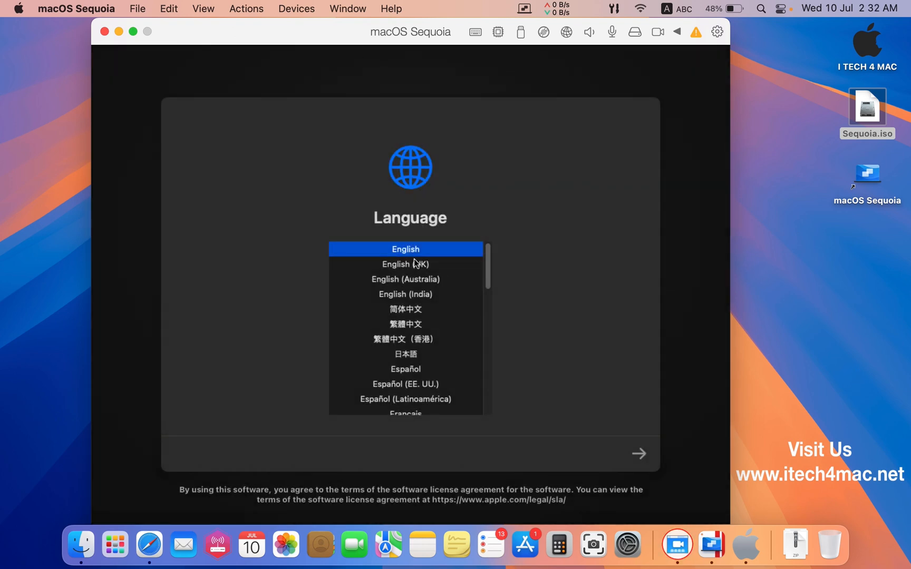
click(638, 454)
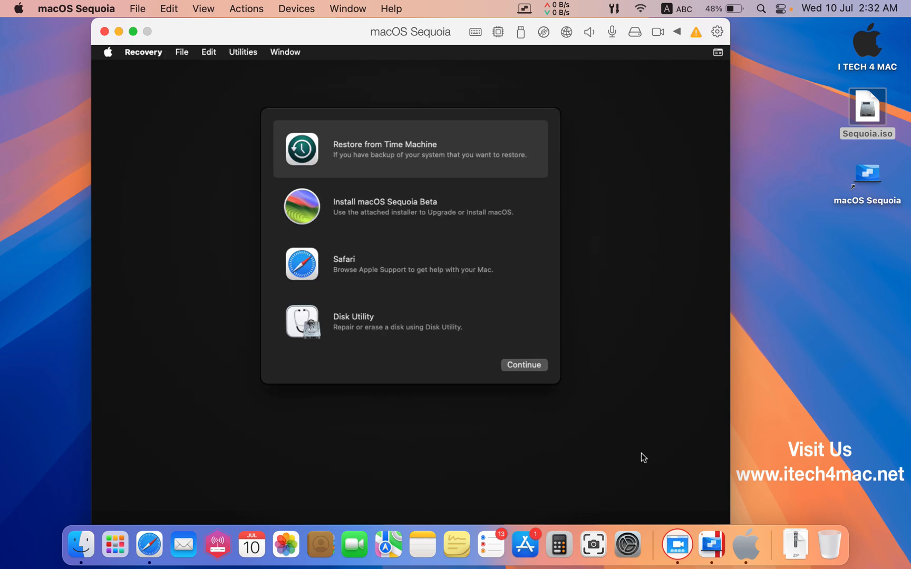
mouse_move(439, 221)
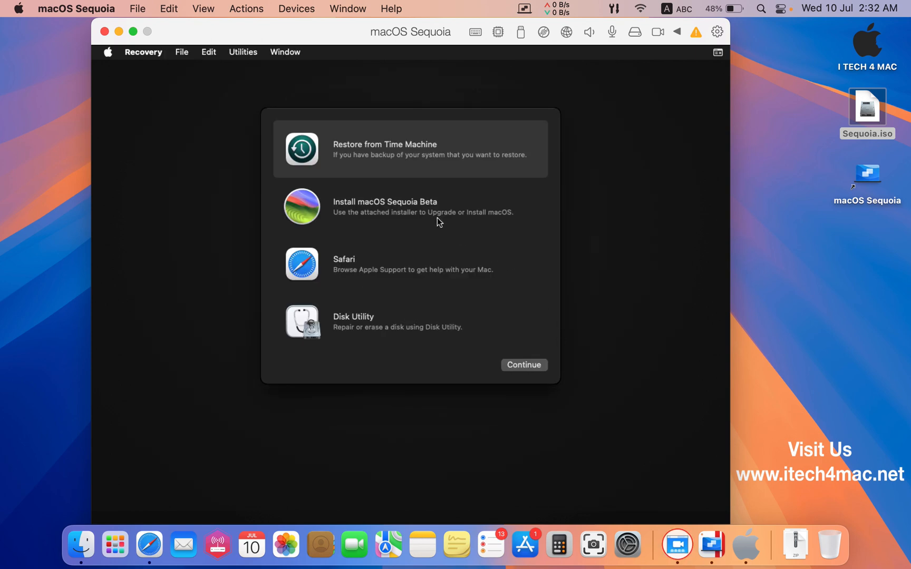
click(410, 206)
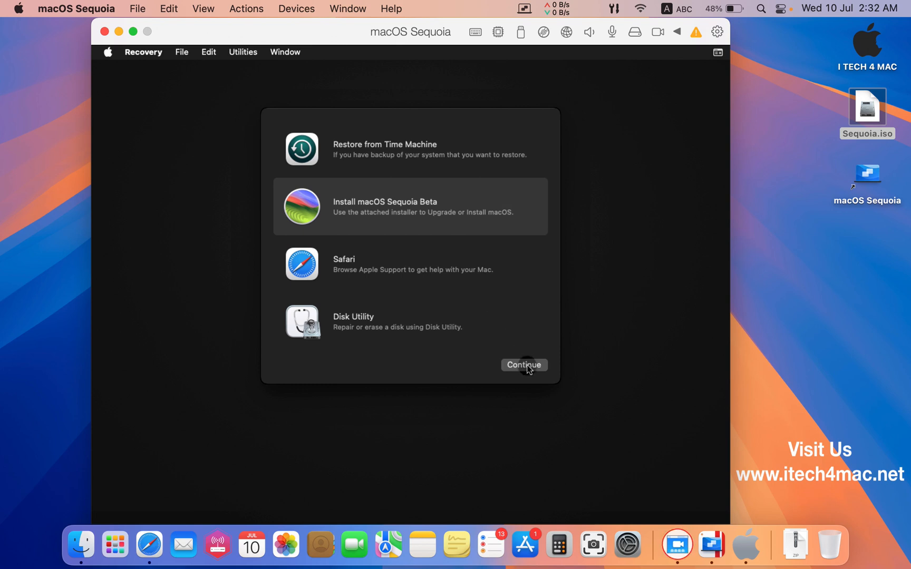
click(522, 364)
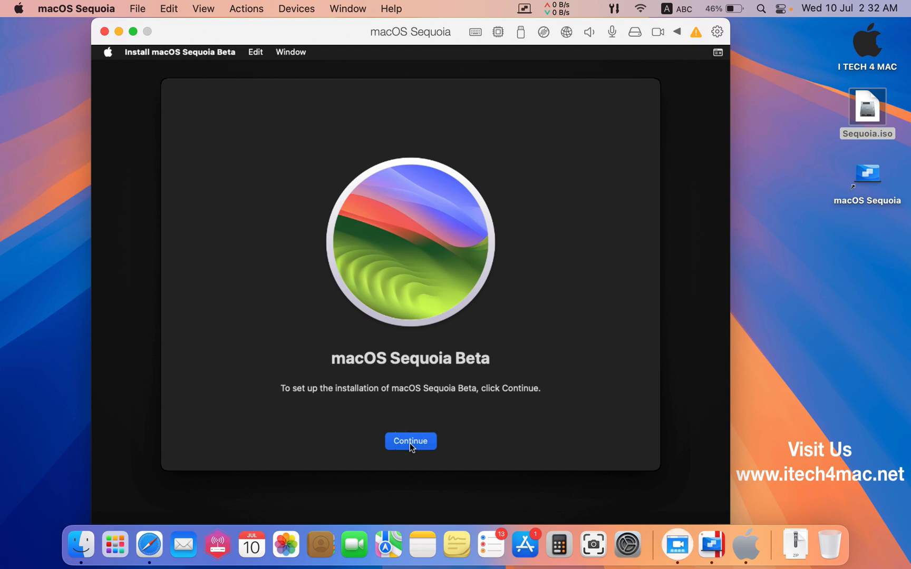
Step: Accept the license and install onto the Macintosh HD disk
click(410, 441)
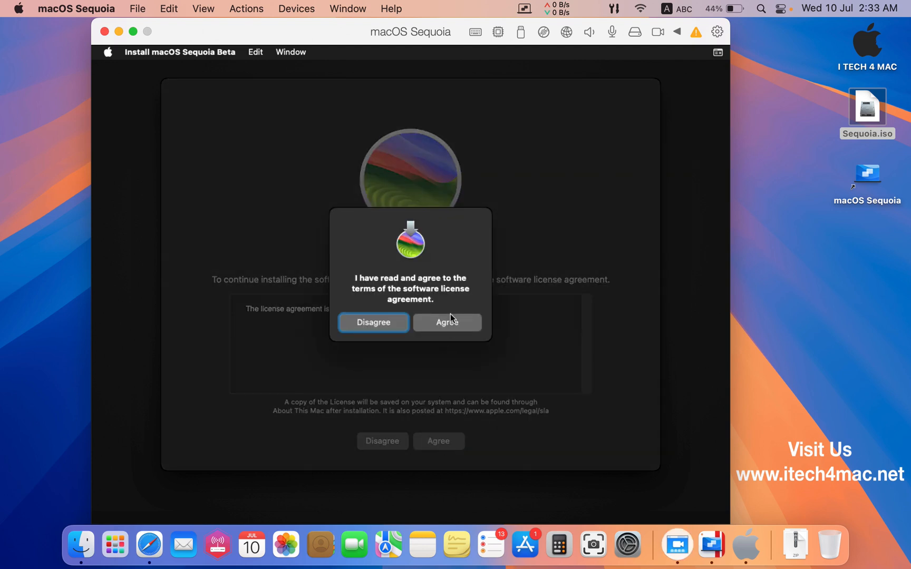
click(446, 322)
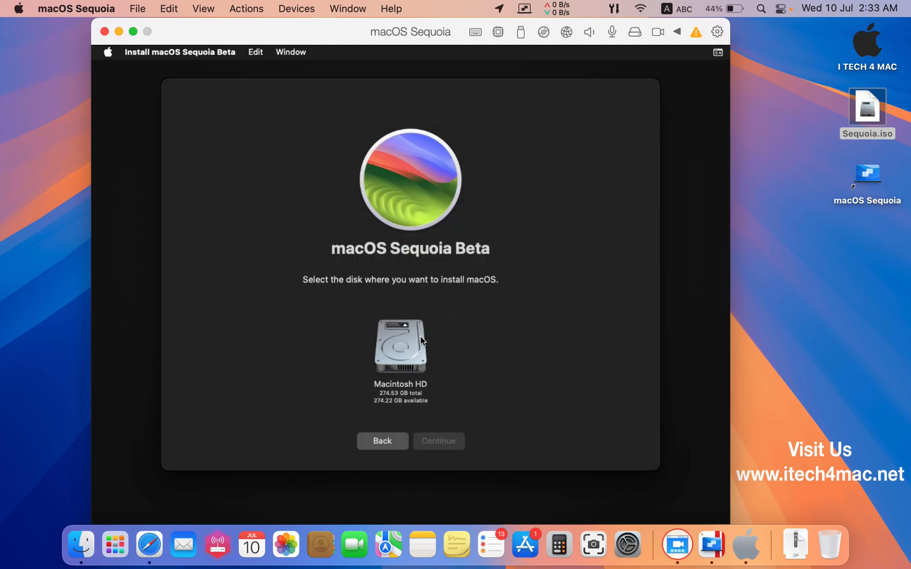
click(400, 346)
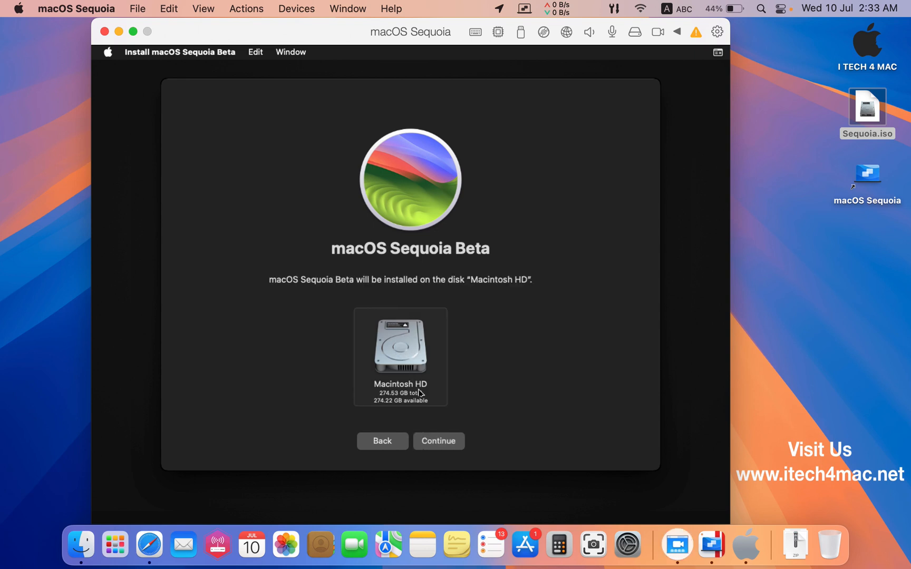
click(438, 440)
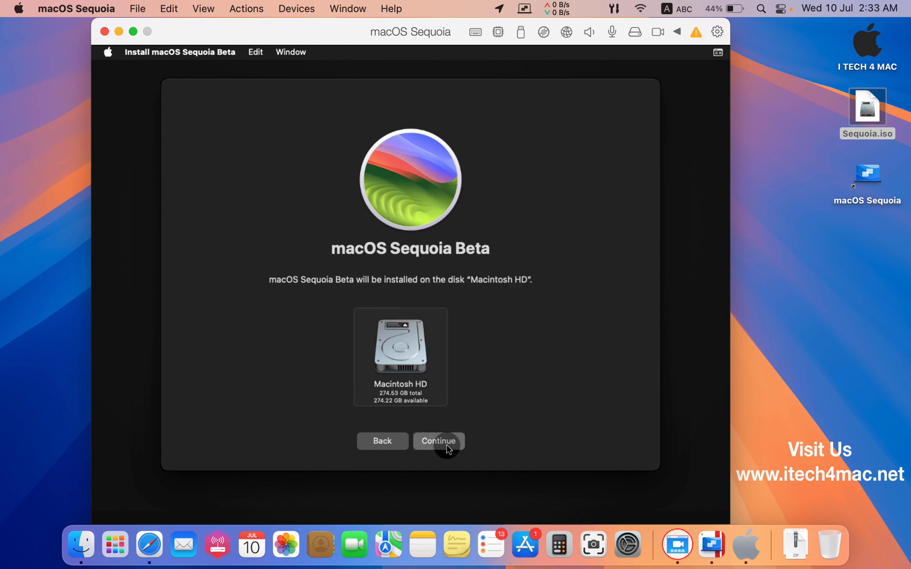
click(438, 441)
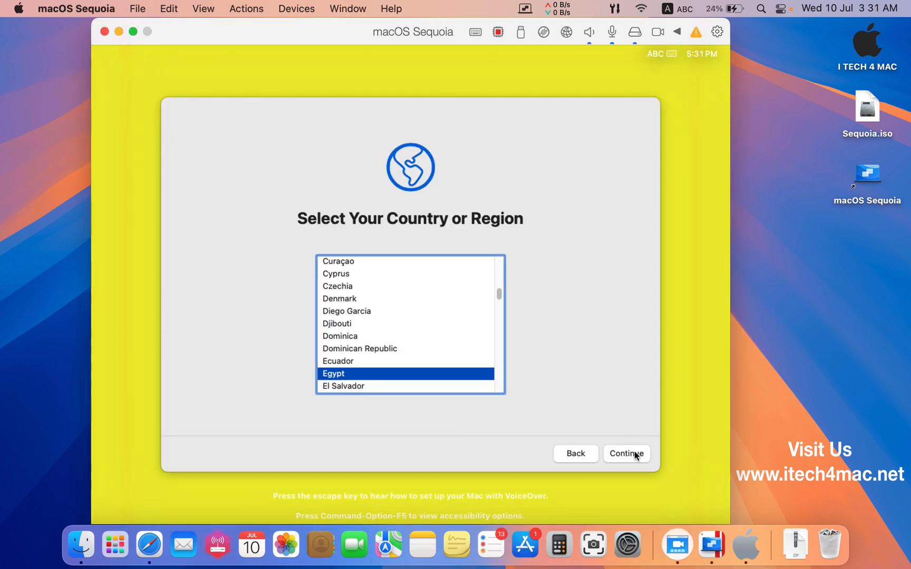
Step: Accept Egypt as the country or region and the suggested language settings
click(626, 454)
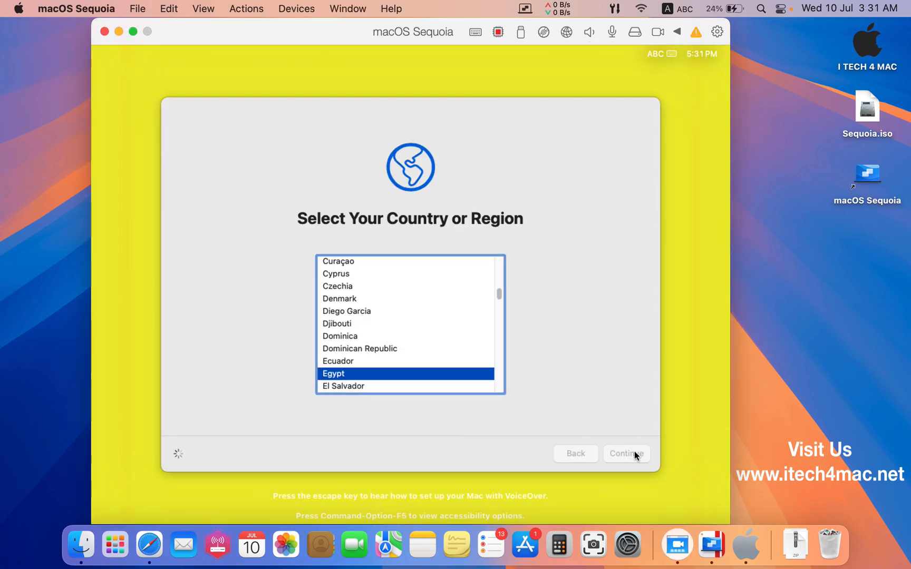
click(625, 454)
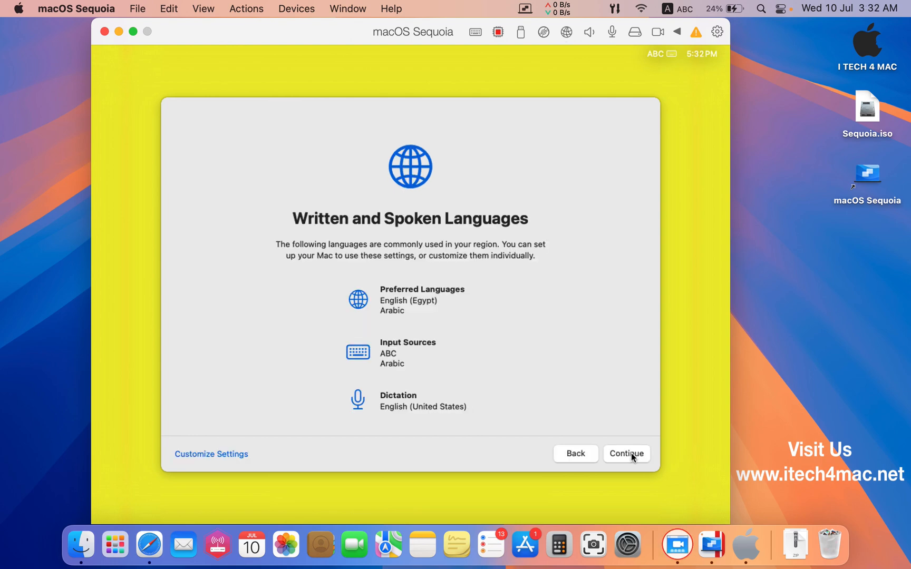
click(626, 454)
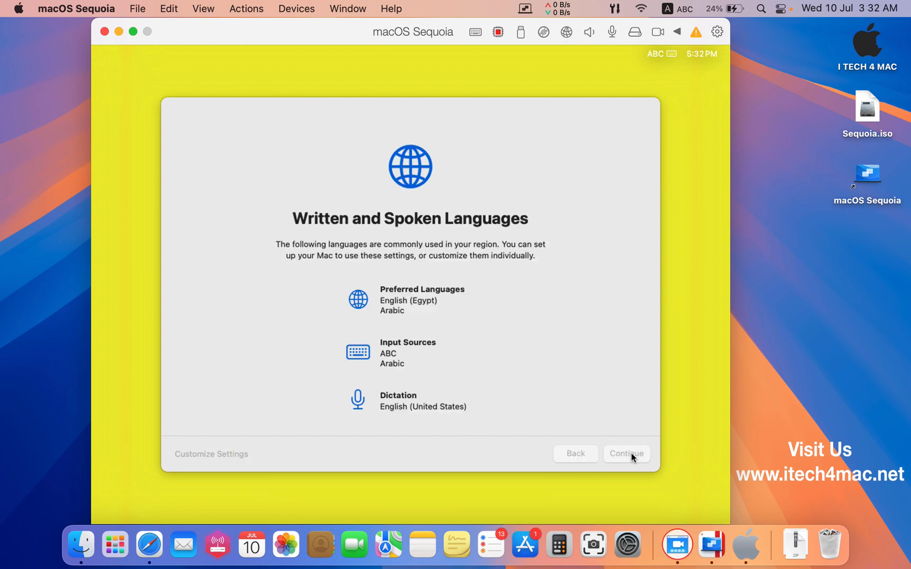
click(626, 454)
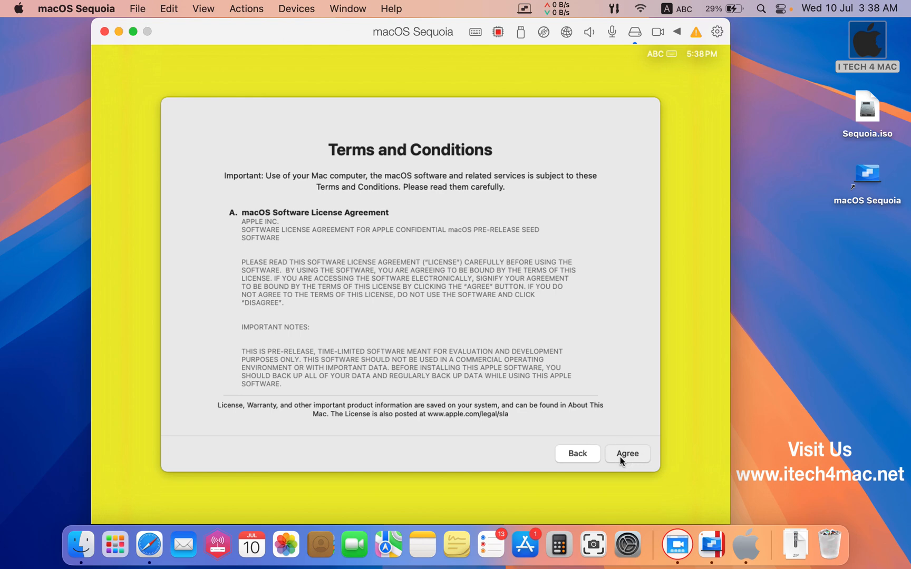
Step: Agree to the macOS software license terms and create the computer account
click(627, 454)
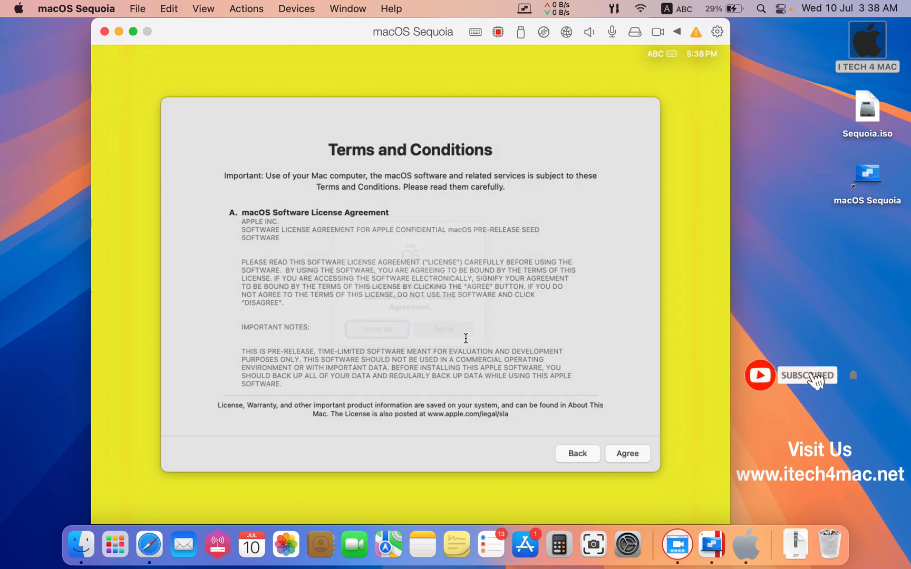
click(627, 454)
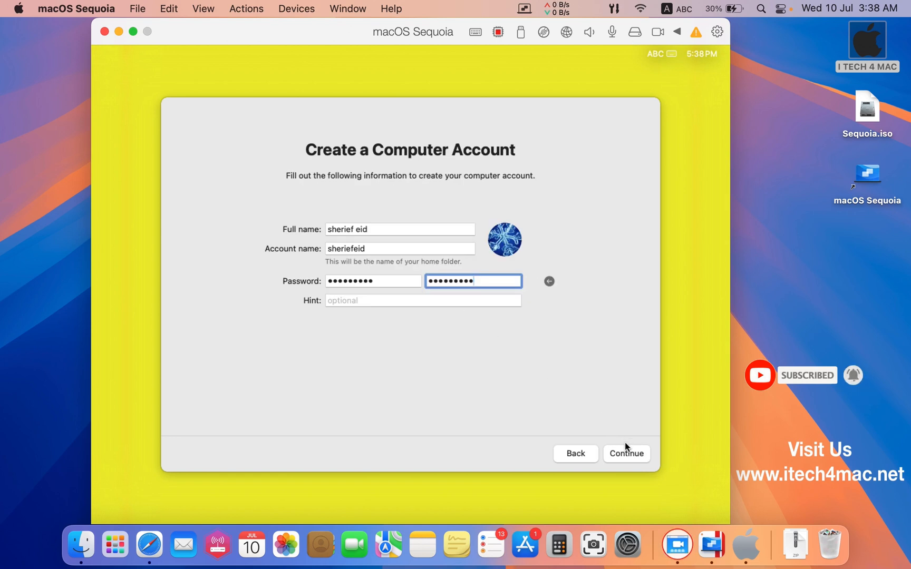
click(625, 453)
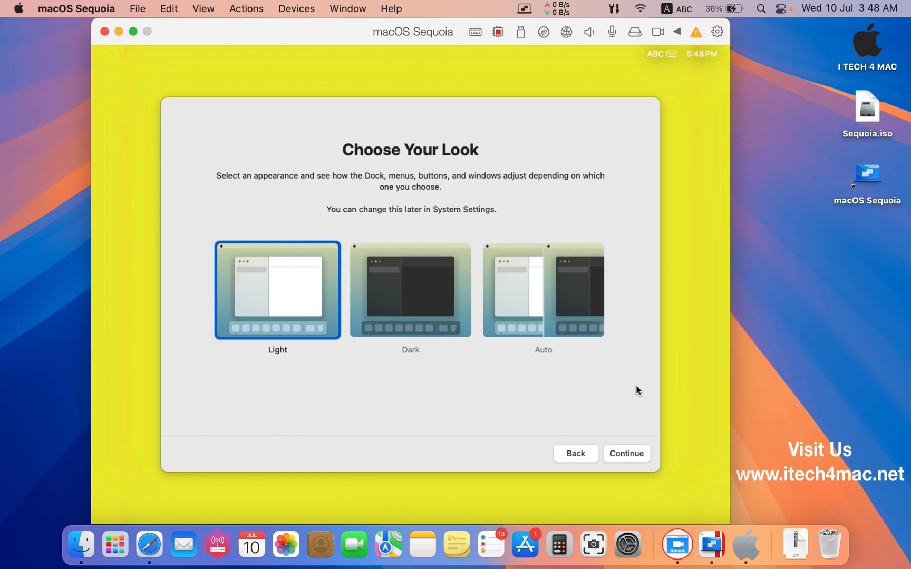
mouse_move(611, 442)
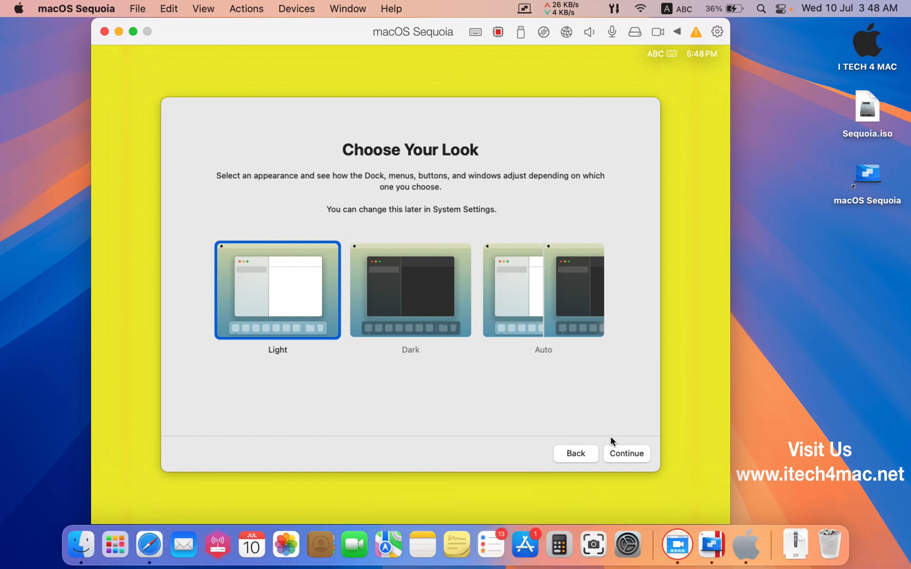
Step: Keep the Light appearance, get past the Welcome screen, and log in to the desktop
click(626, 454)
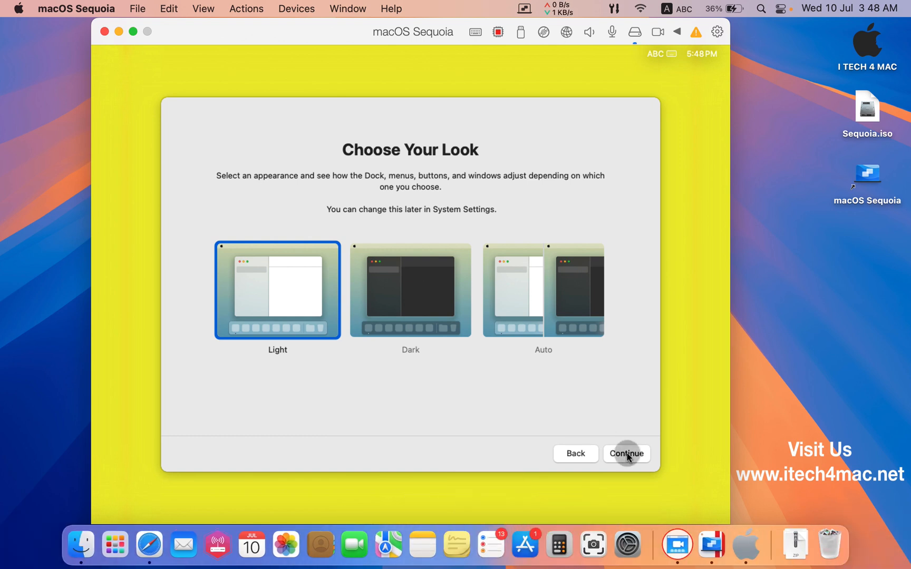
click(626, 453)
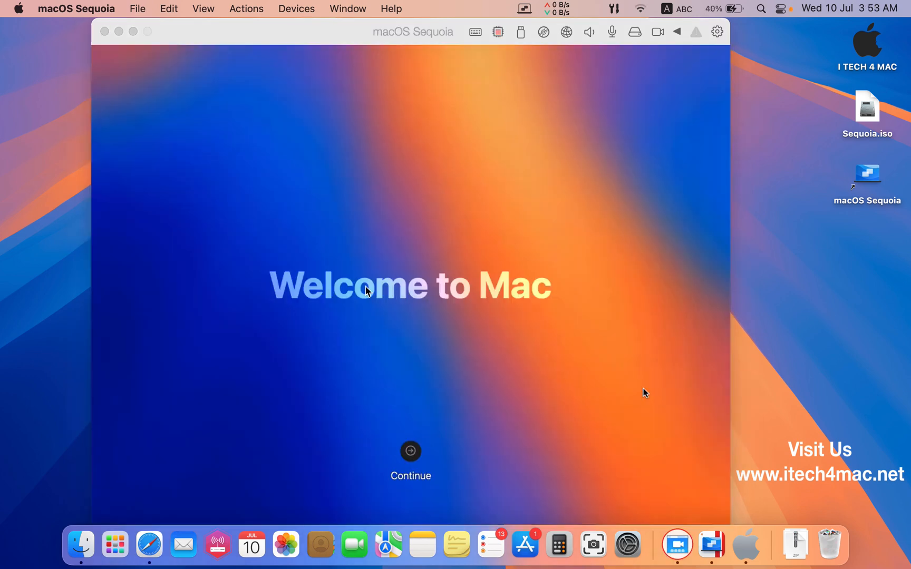
click(410, 459)
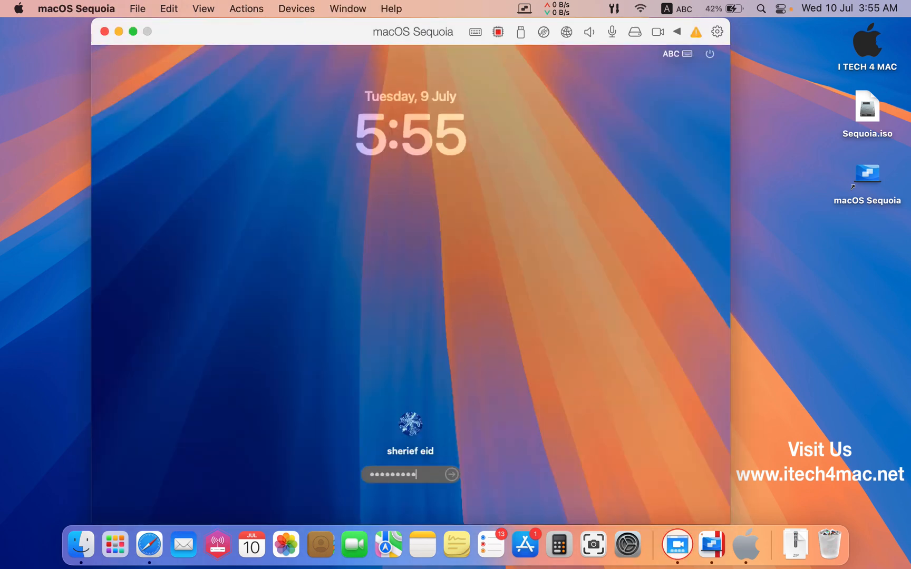
click(451, 475)
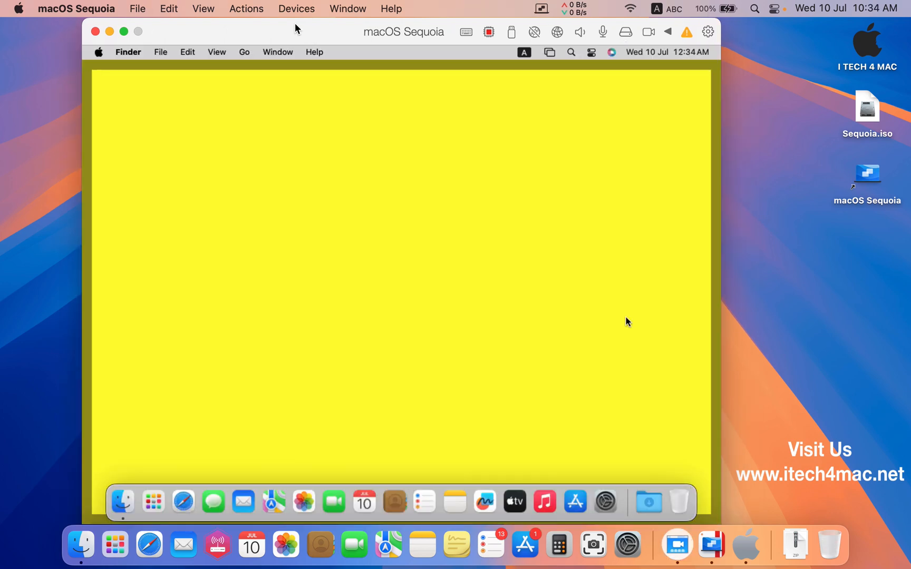
Step: Start Install Parallels Tools from the Actions menu and connect the installation disc
click(245, 8)
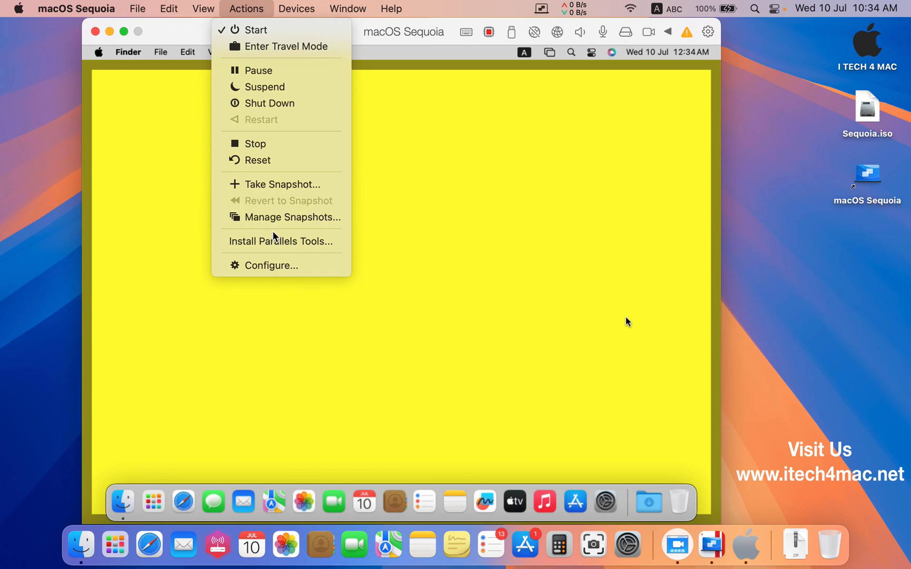
click(280, 241)
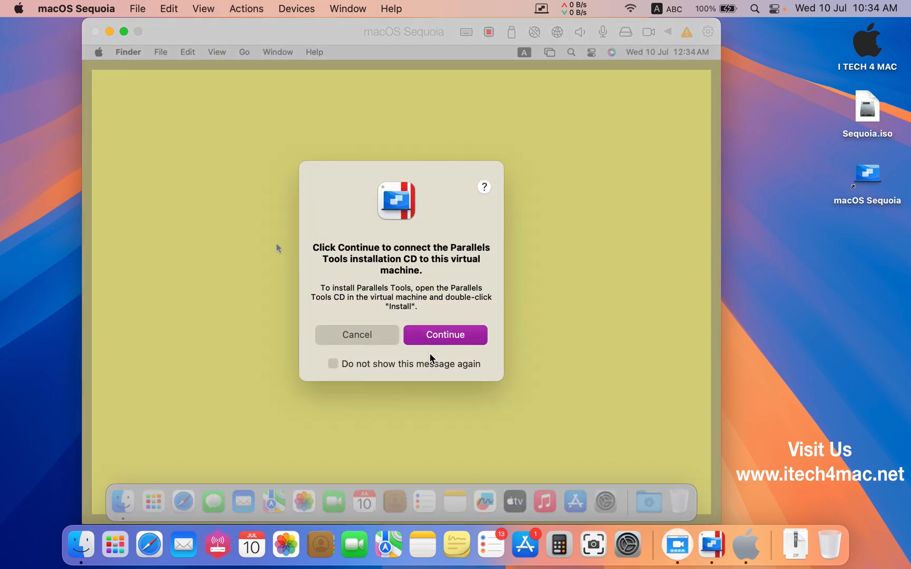
click(444, 335)
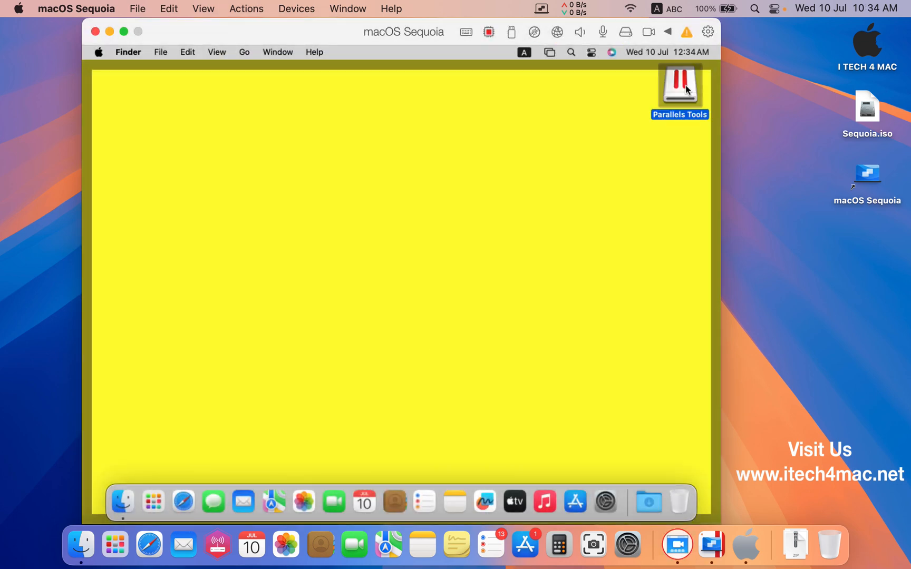
Step: Run the installer from the Parallels Tools disc, dismiss the extension notice, and restart macOS
double_click(678, 82)
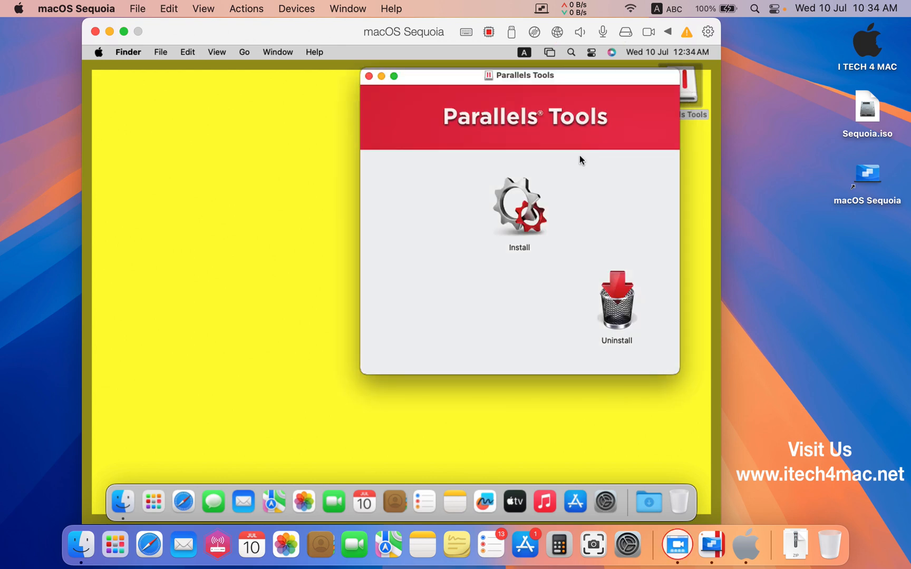
click(519, 206)
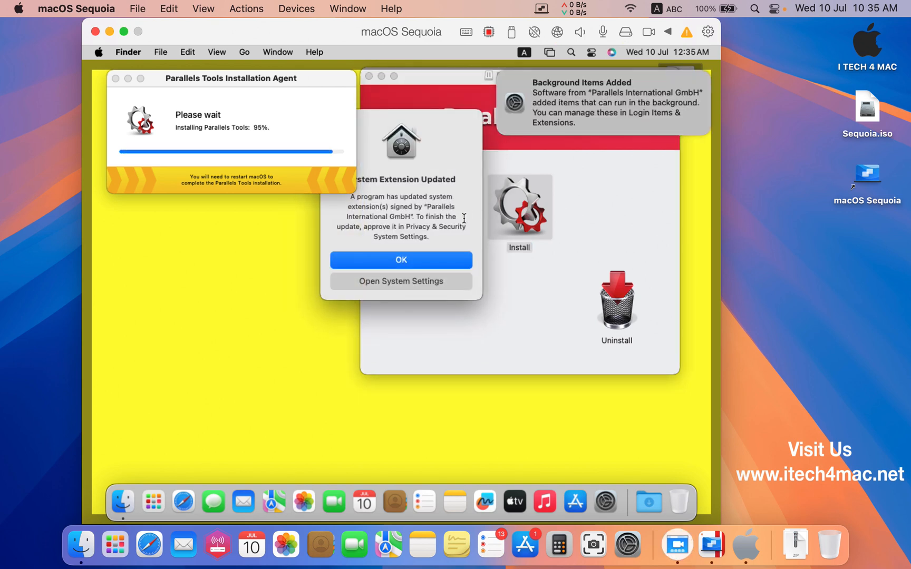
click(400, 260)
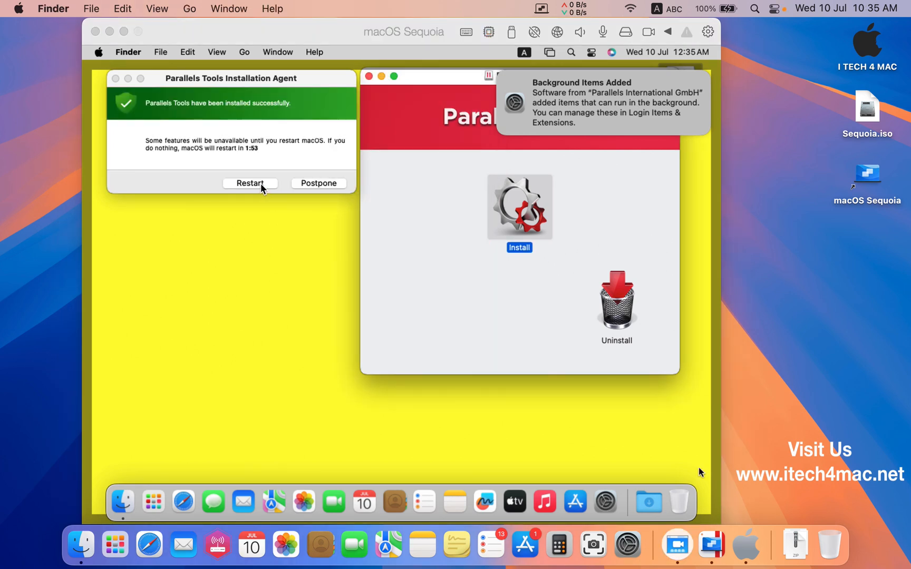
click(250, 183)
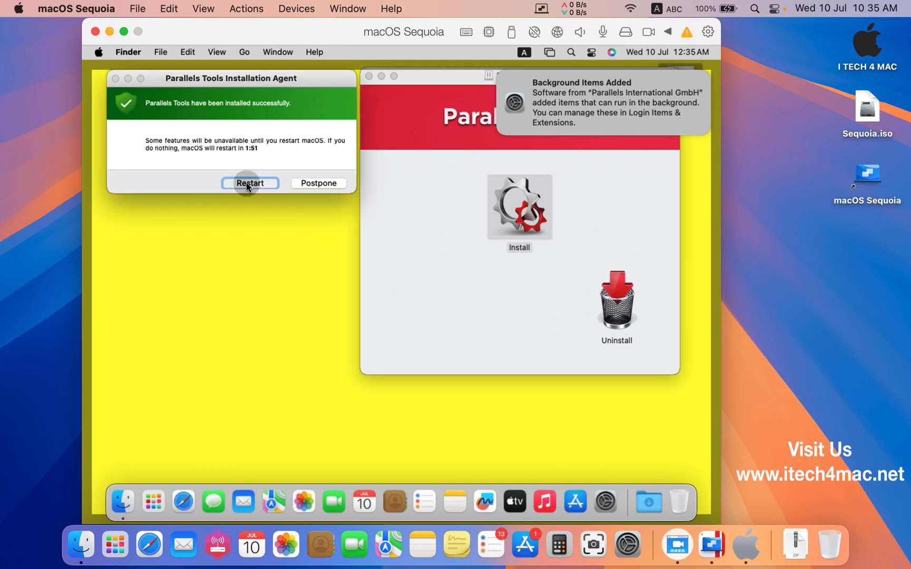
click(250, 183)
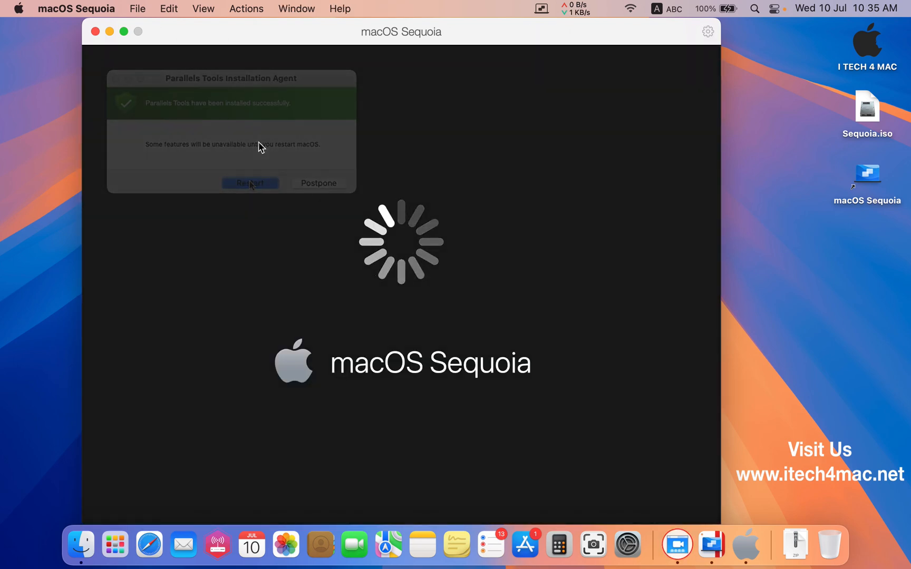
Step: Review About This Mac showing macOS 15.0, close it, and open Launchpad
click(250, 183)
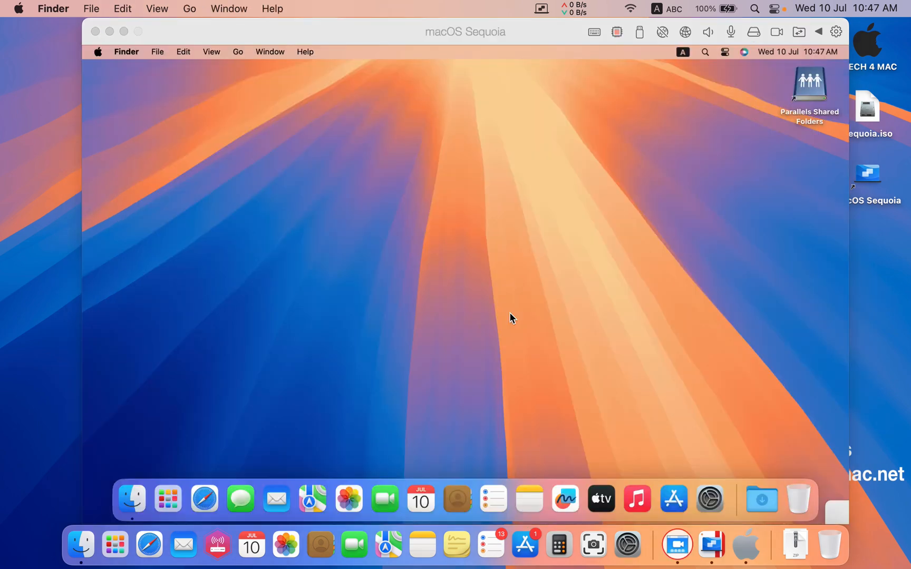
mouse_move(146, 485)
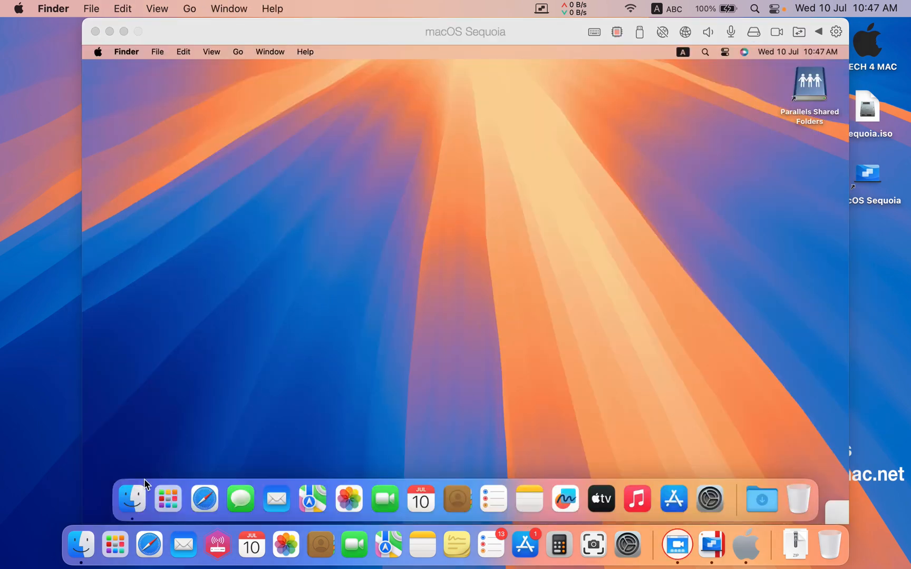
mouse_move(418, 485)
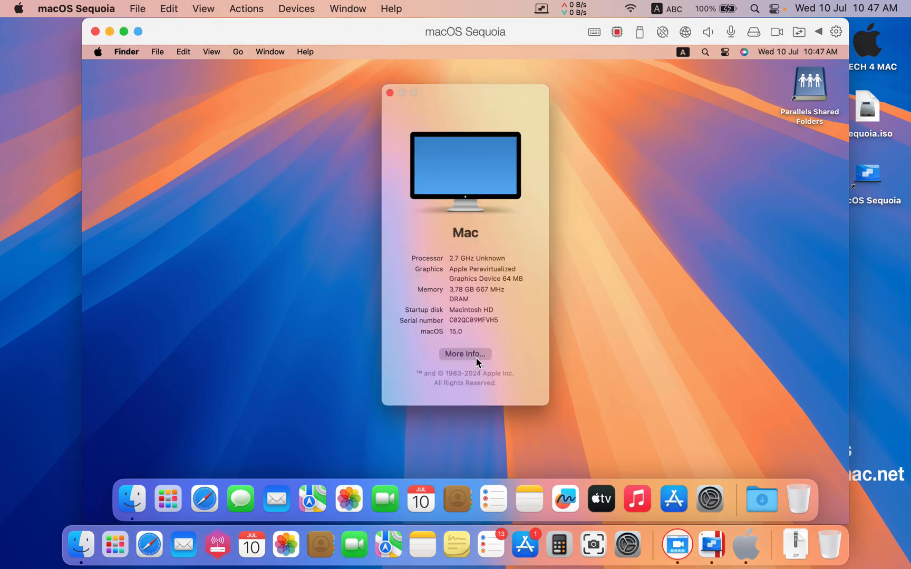
mouse_move(454, 336)
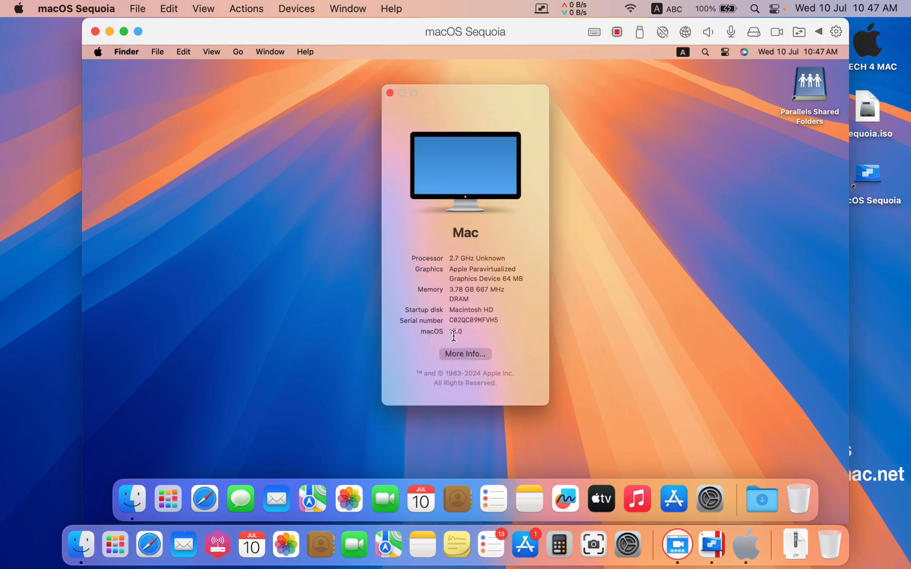
click(389, 92)
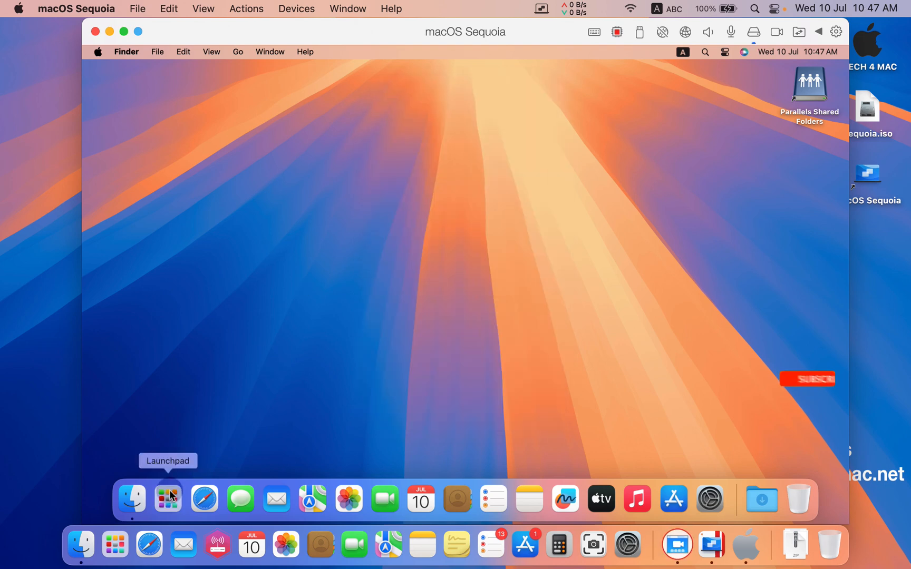
click(167, 498)
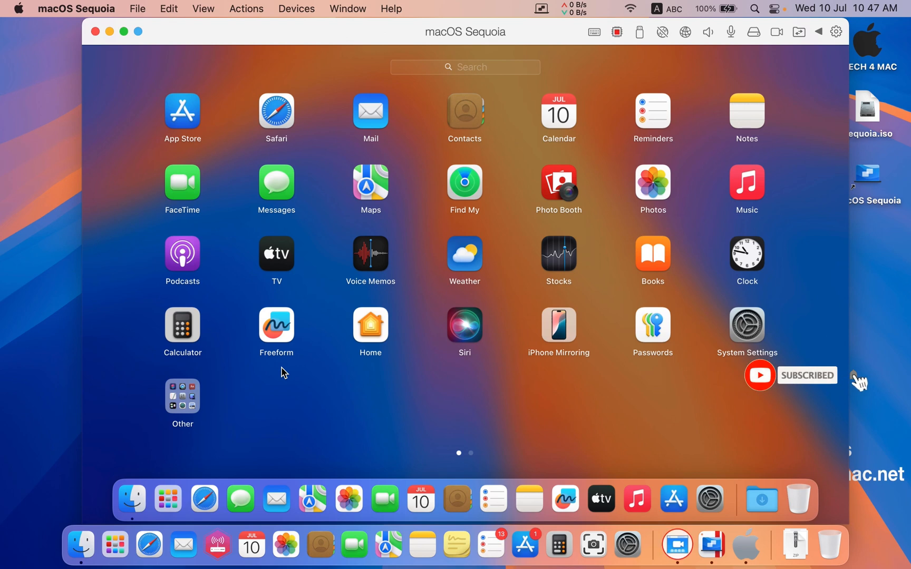